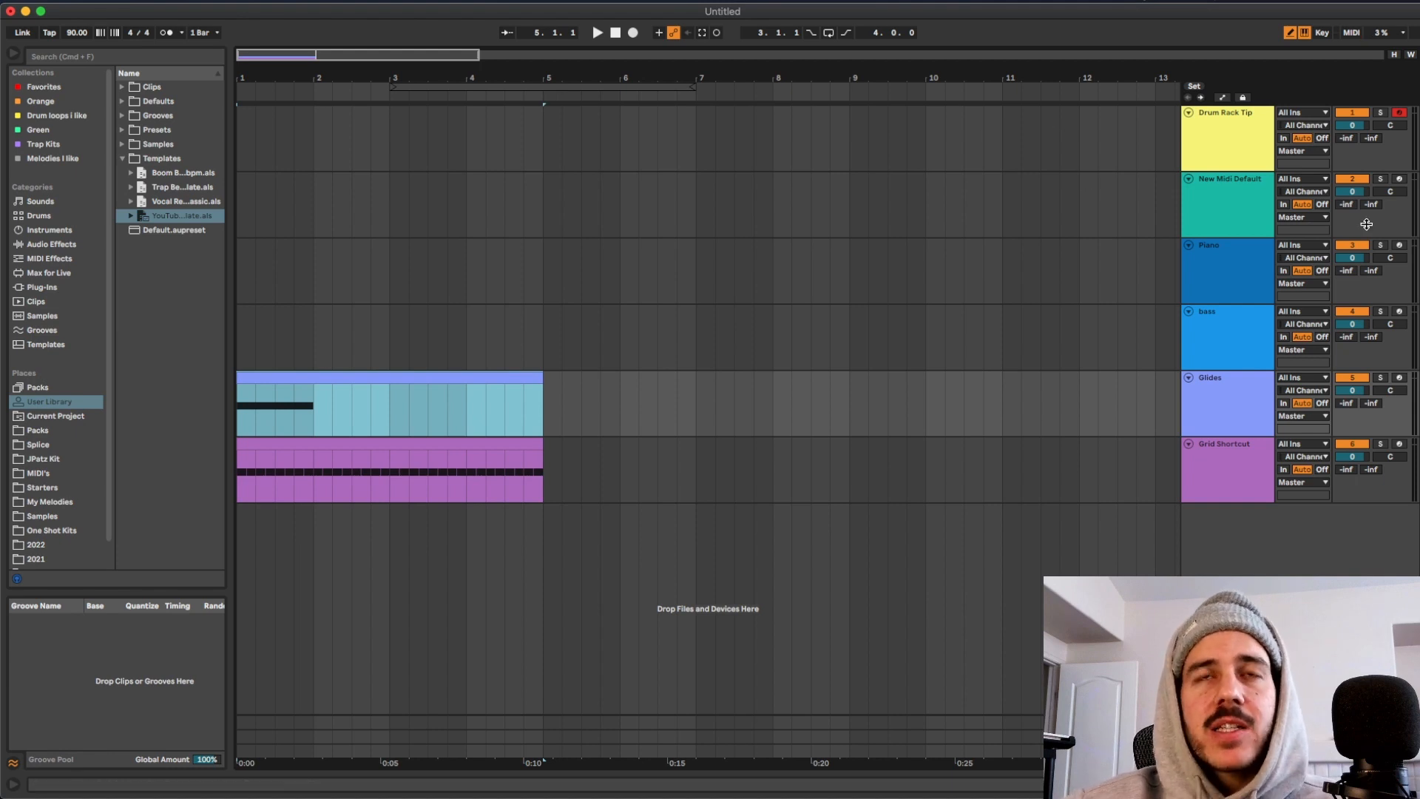
mouse_move(1221, 266)
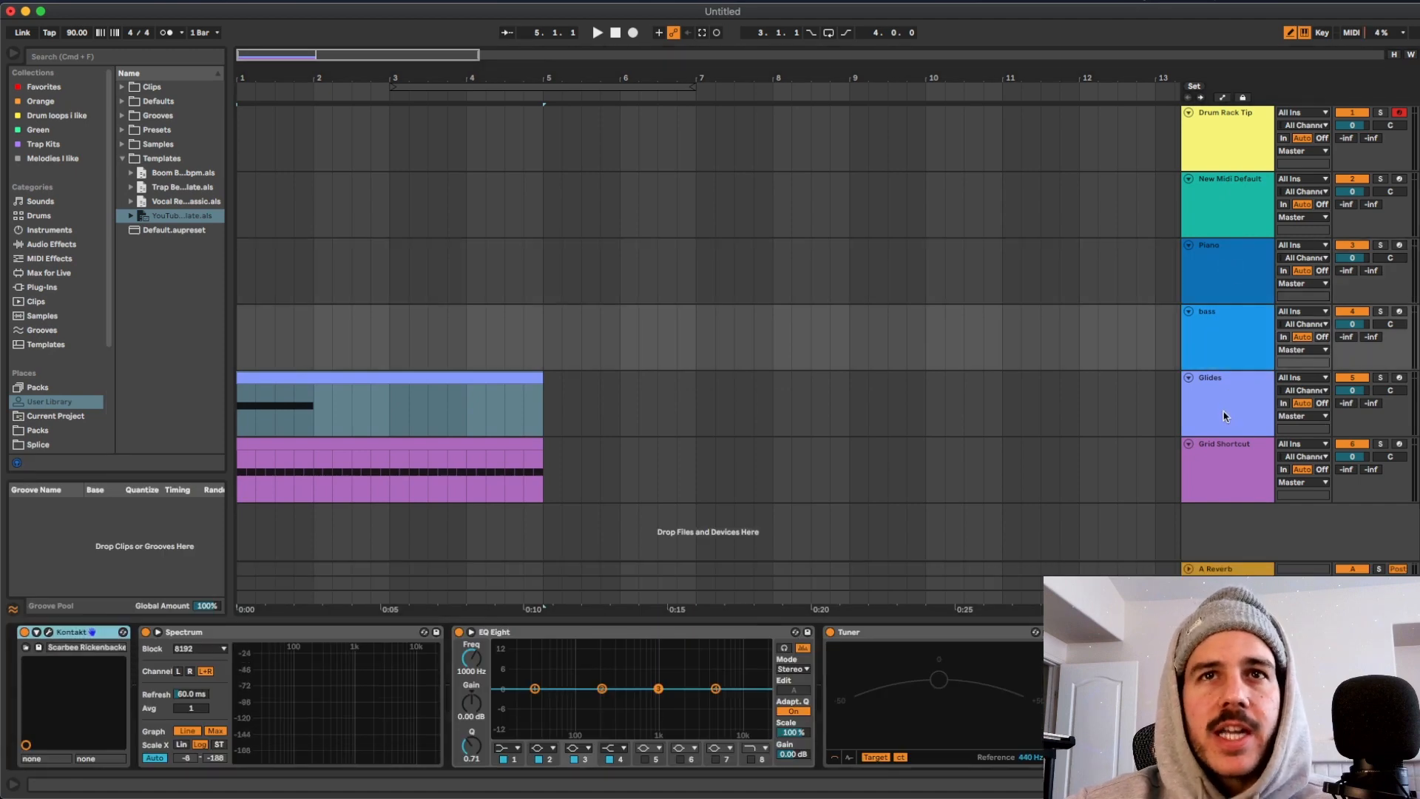
Show the Grid Shortcut track's Sampler chain, then the Drum Rack Tip track's drum rack.
click(1225, 466)
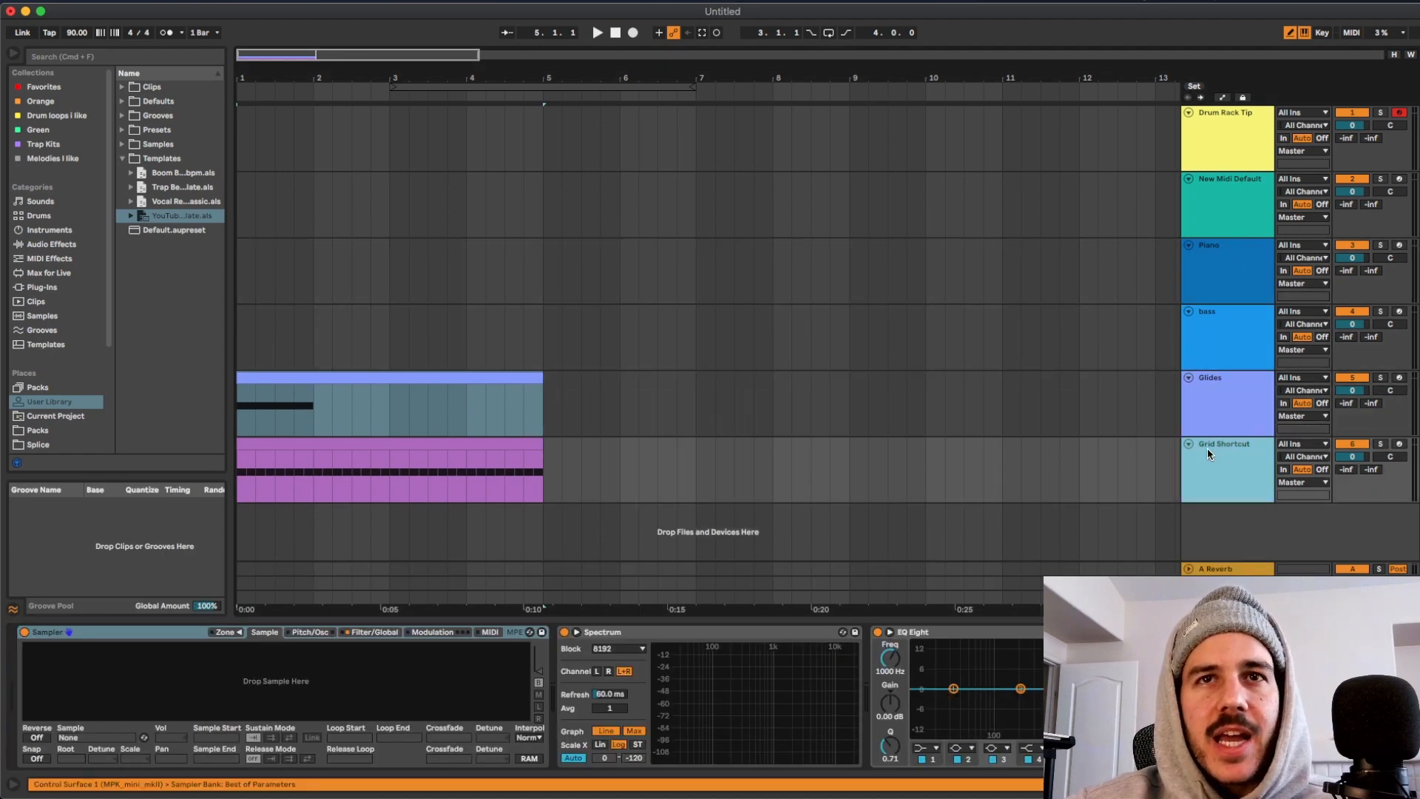
click(1225, 113)
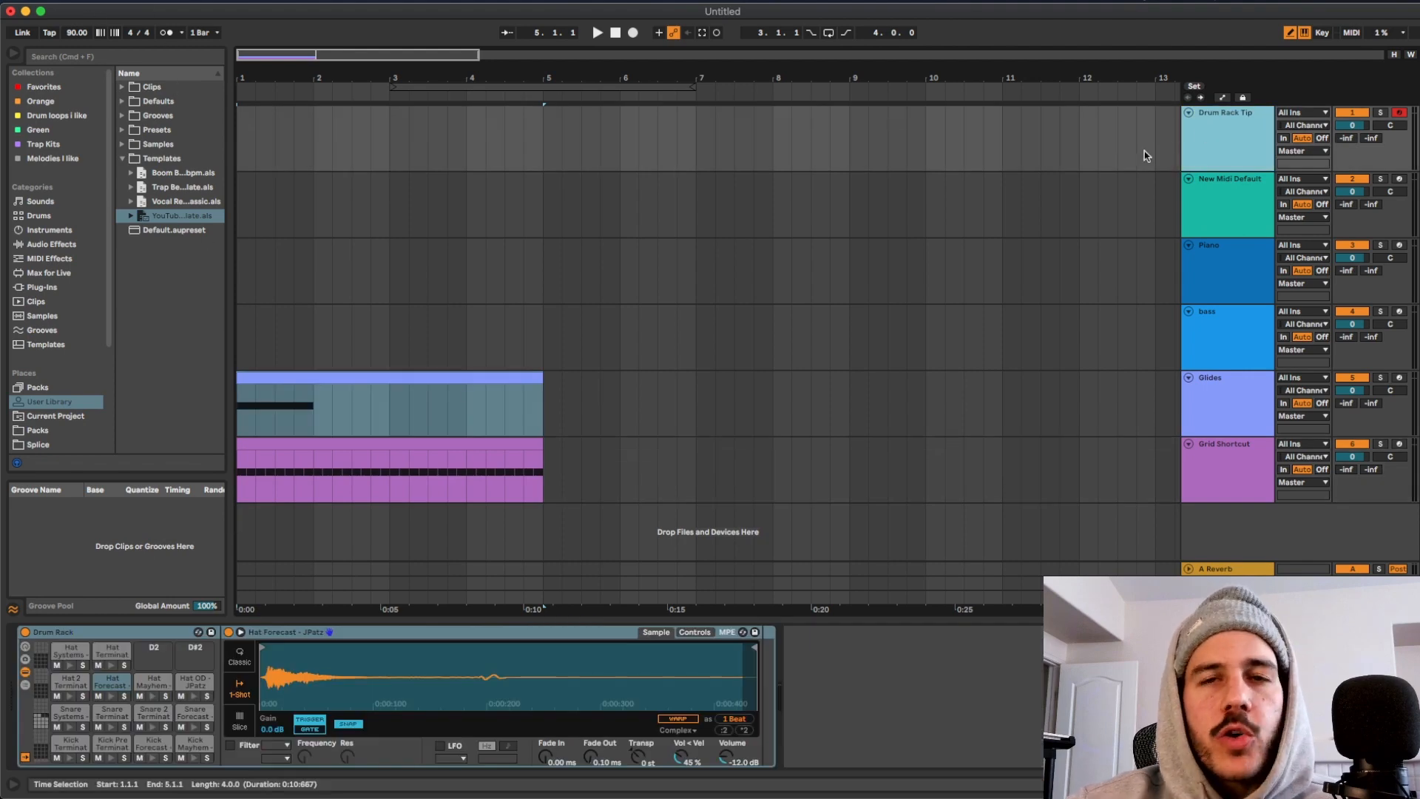
mouse_move(824, 351)
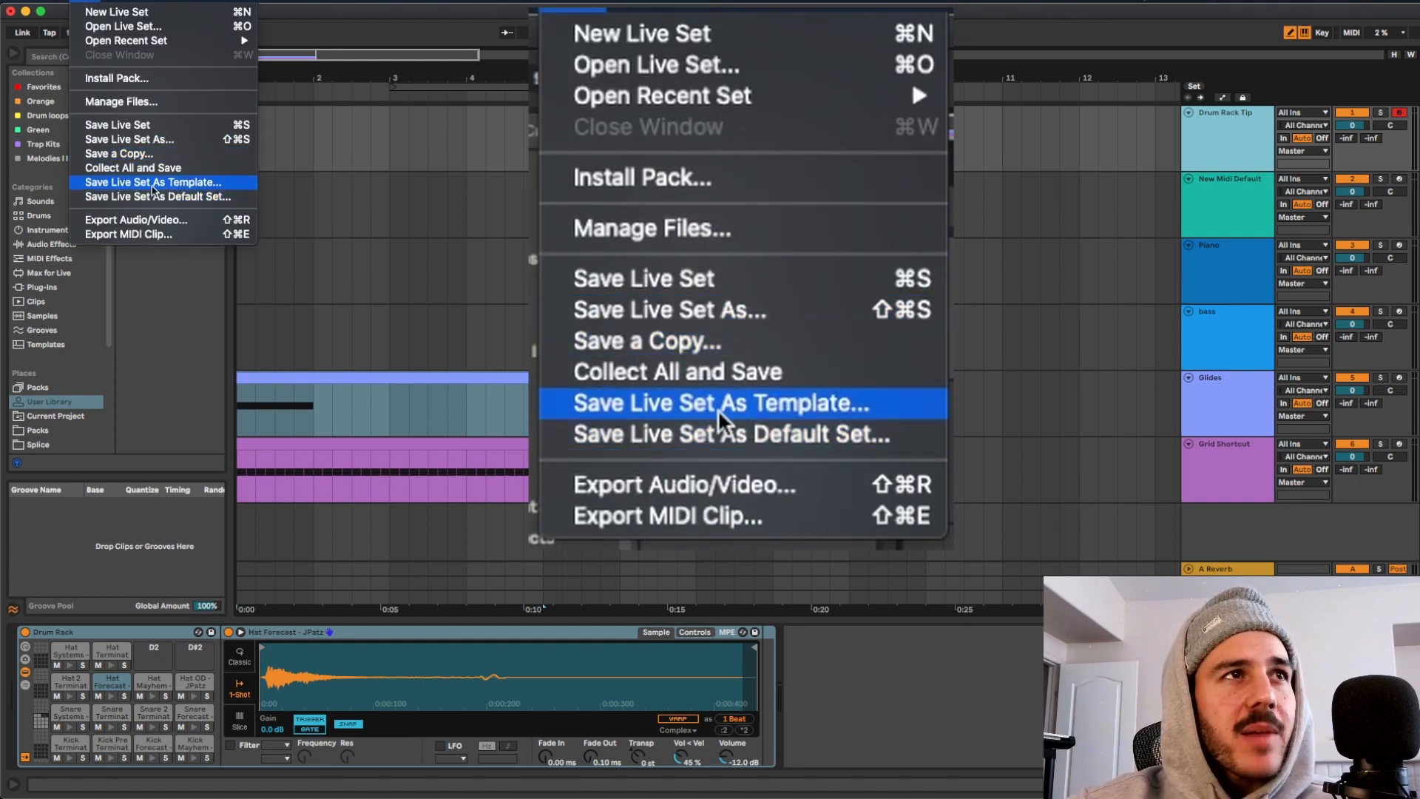
mouse_move(764, 508)
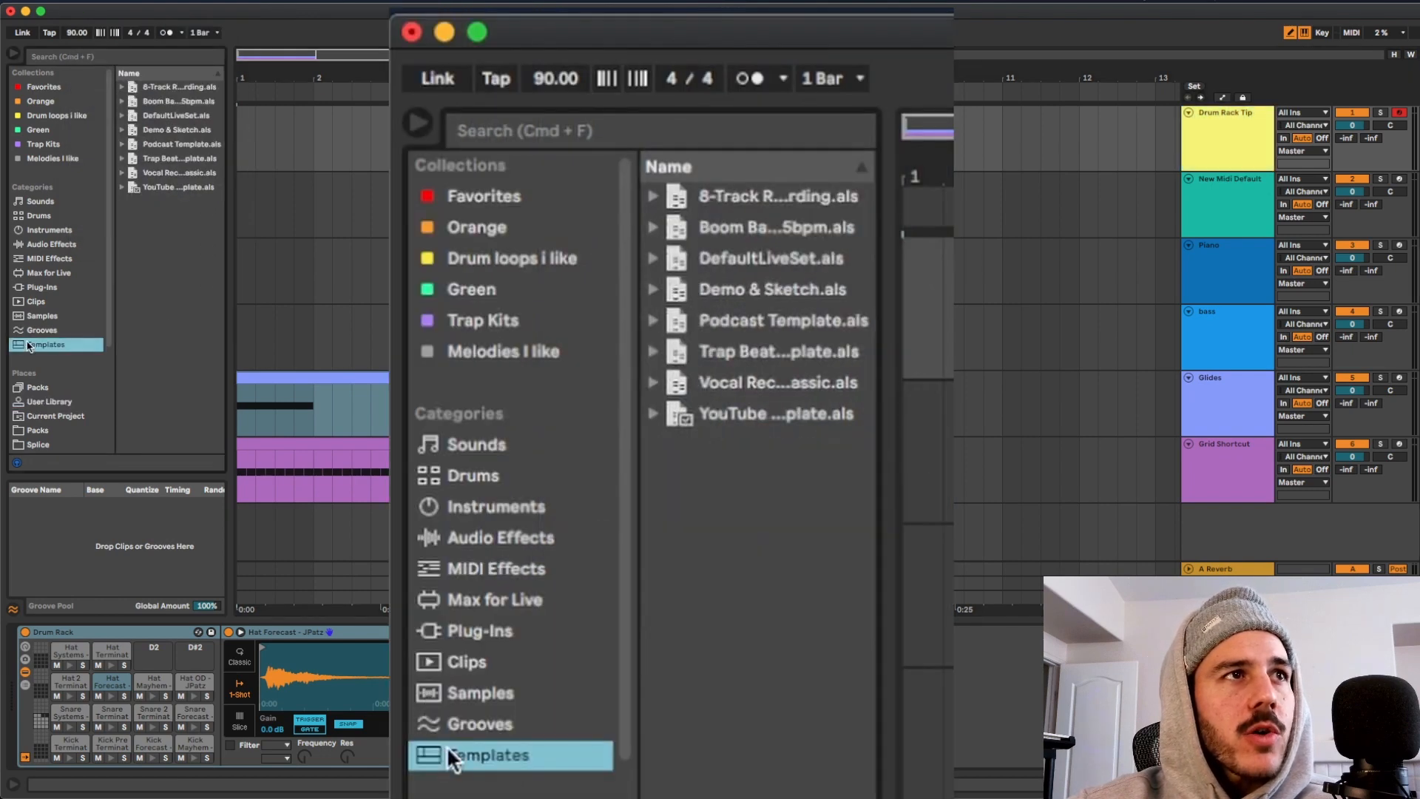
mouse_move(566, 103)
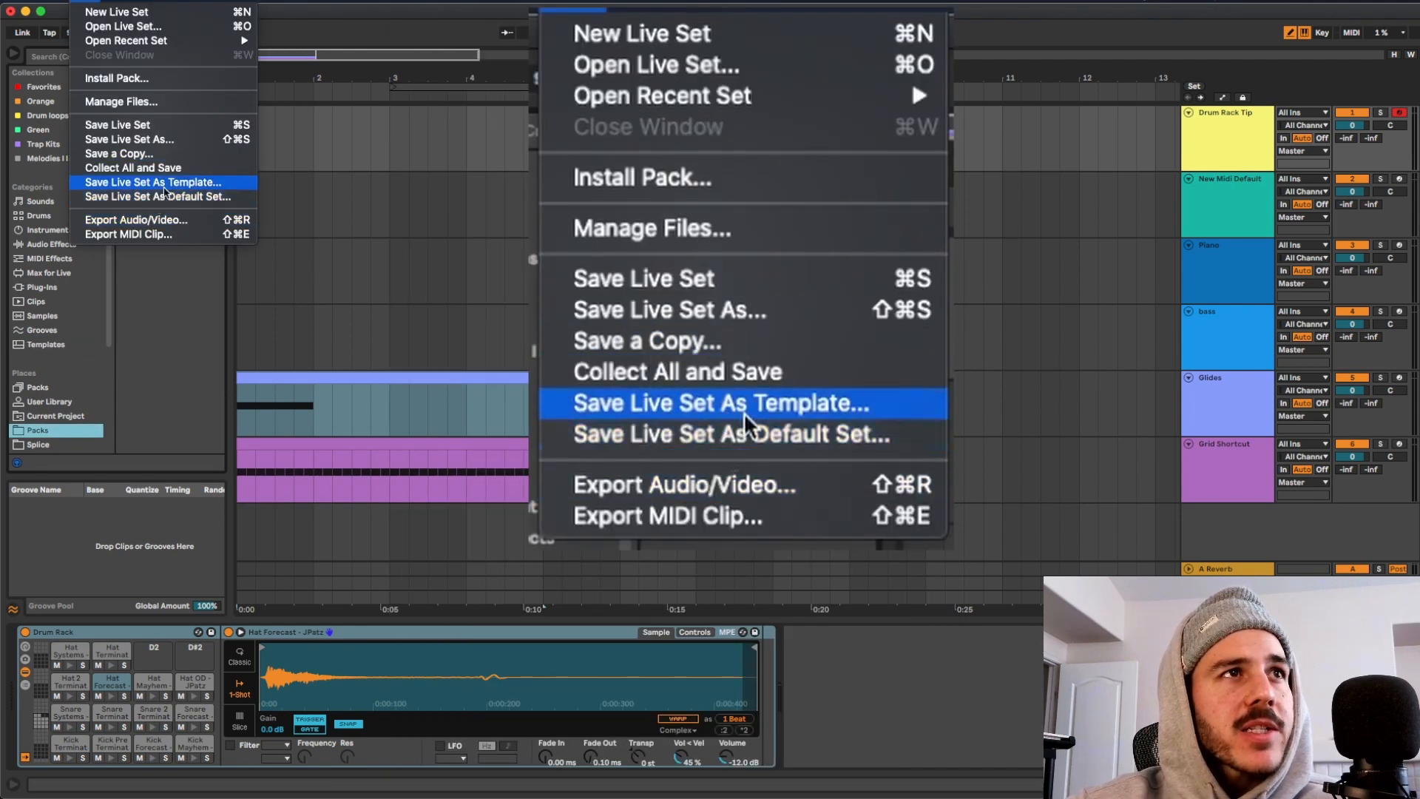
mouse_move(774, 439)
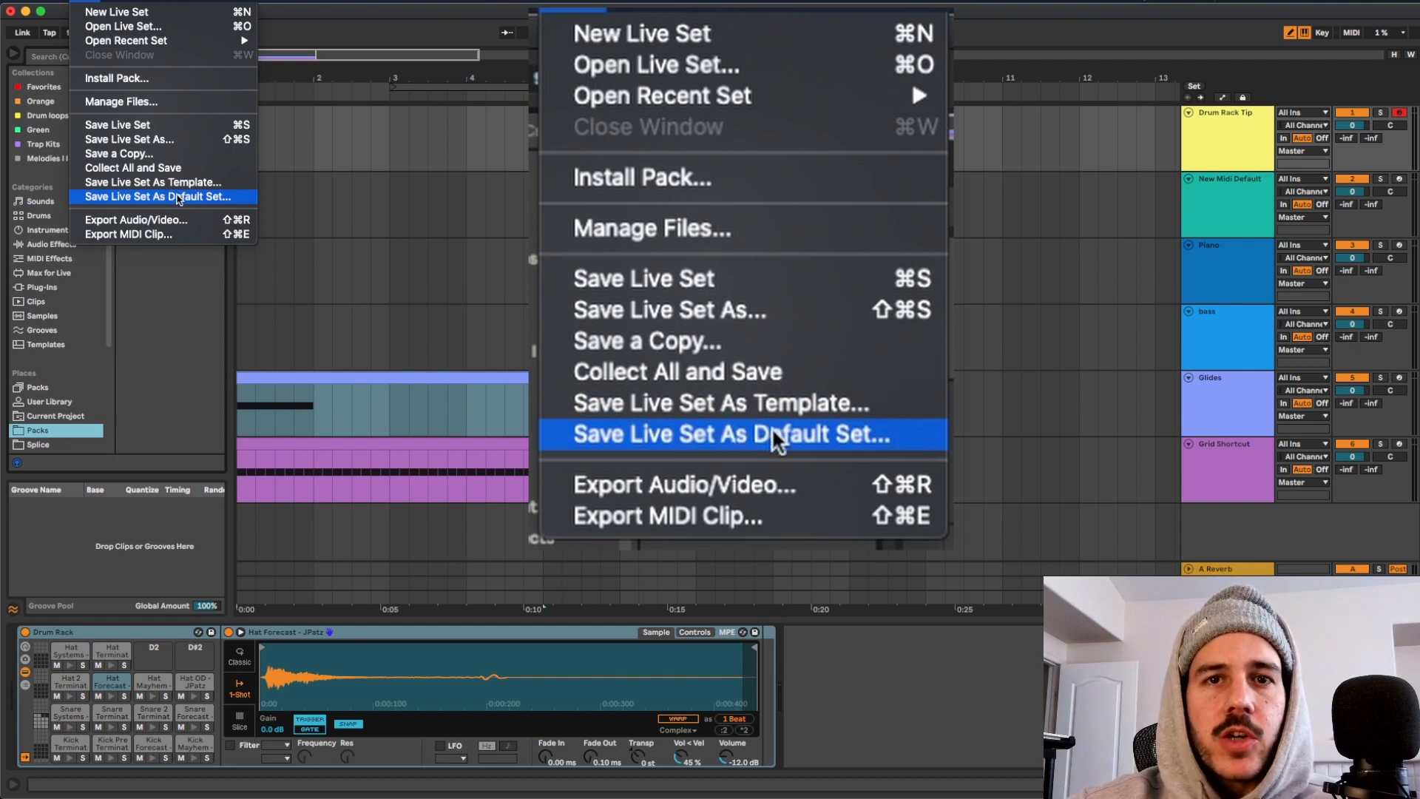
mouse_move(1113, 163)
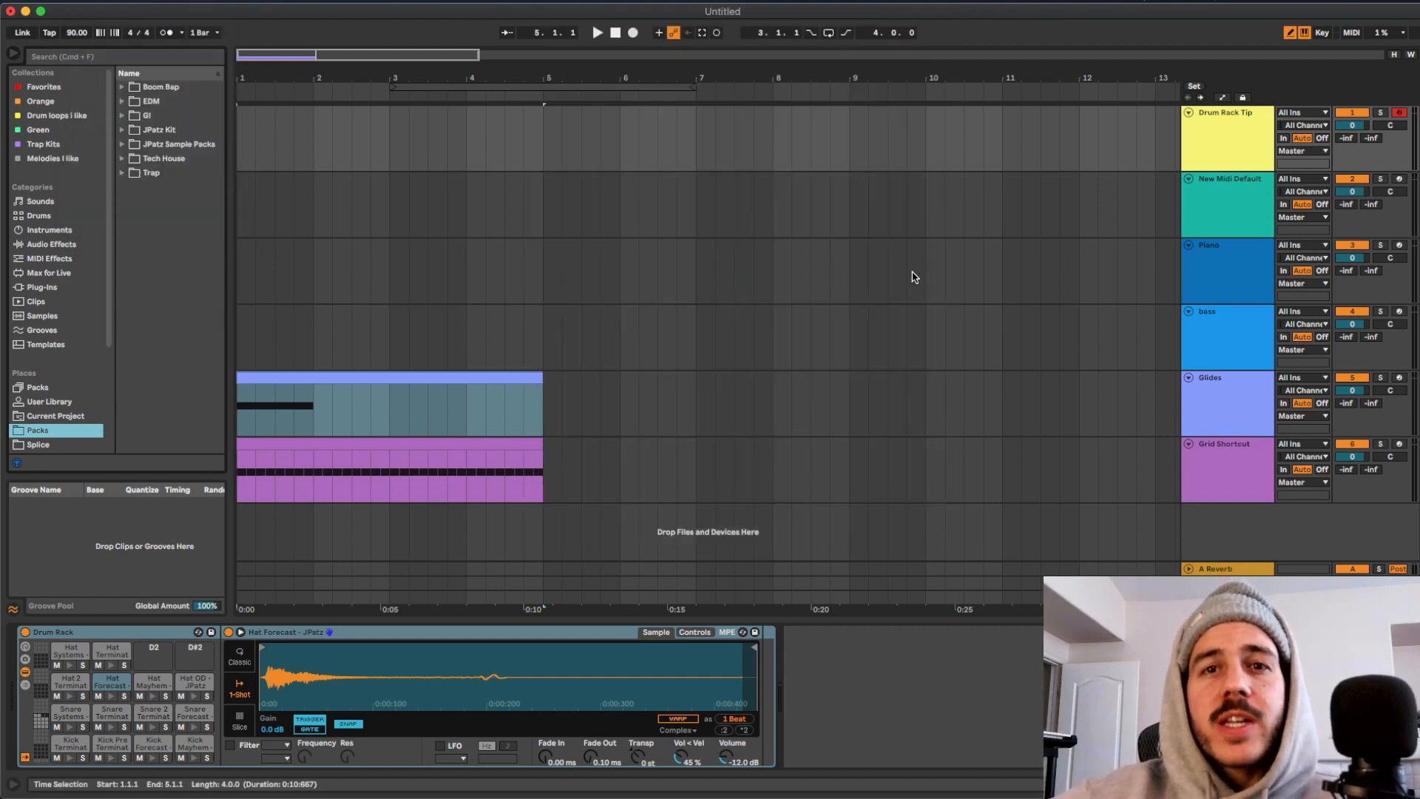
mouse_move(926, 281)
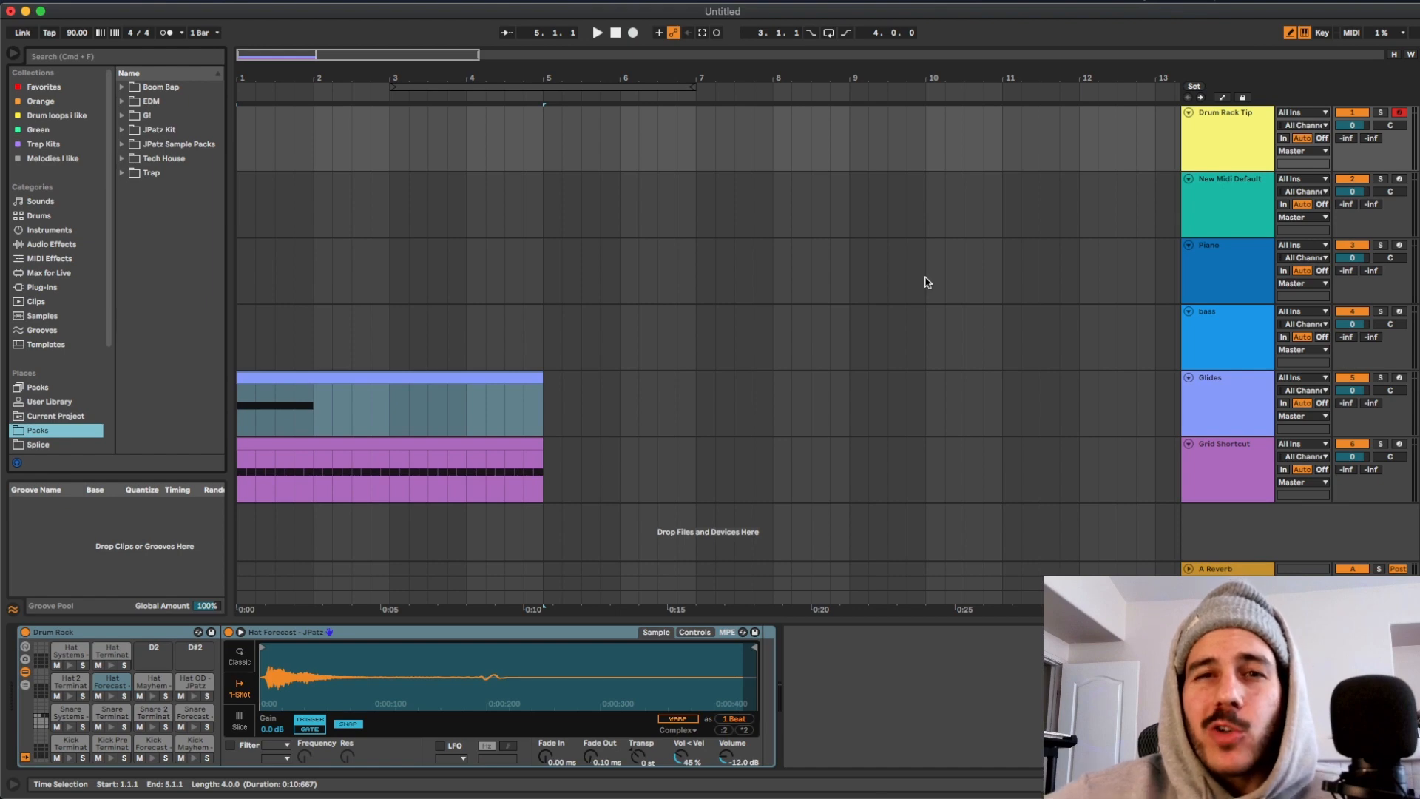
mouse_move(1209, 135)
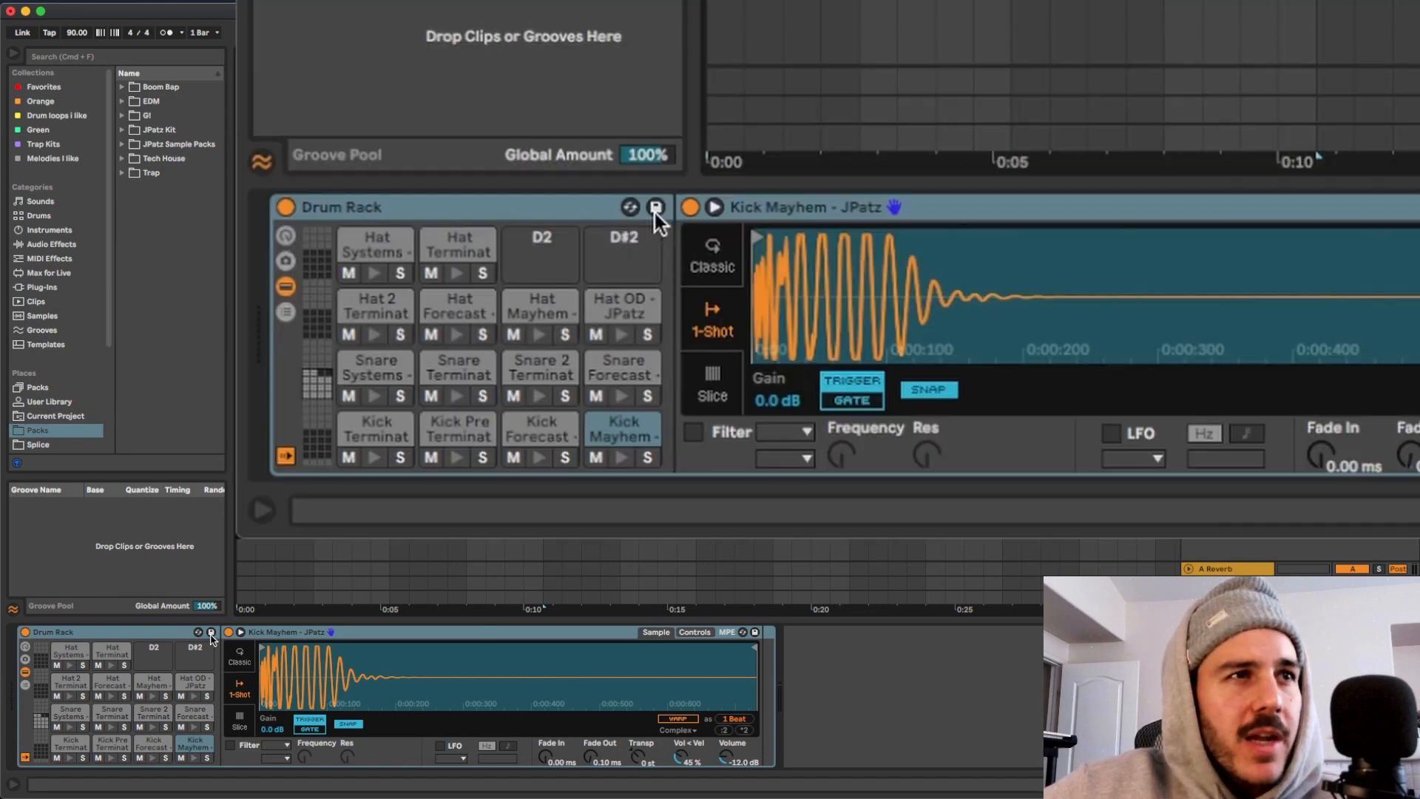
mouse_move(669, 220)
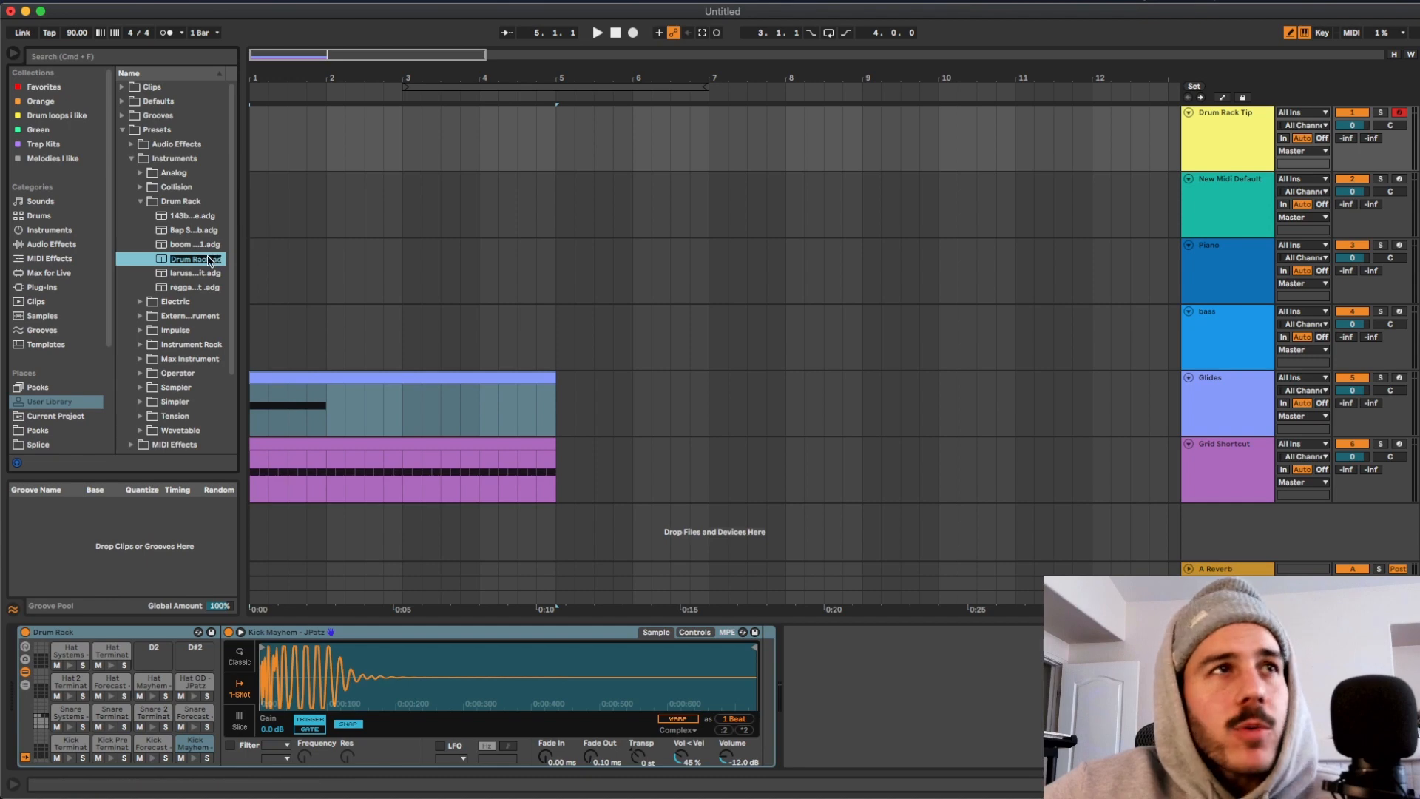
Confirm the saved drum rack preset's new name, JPatz Kit 1 Drum Rack.
click(192, 257)
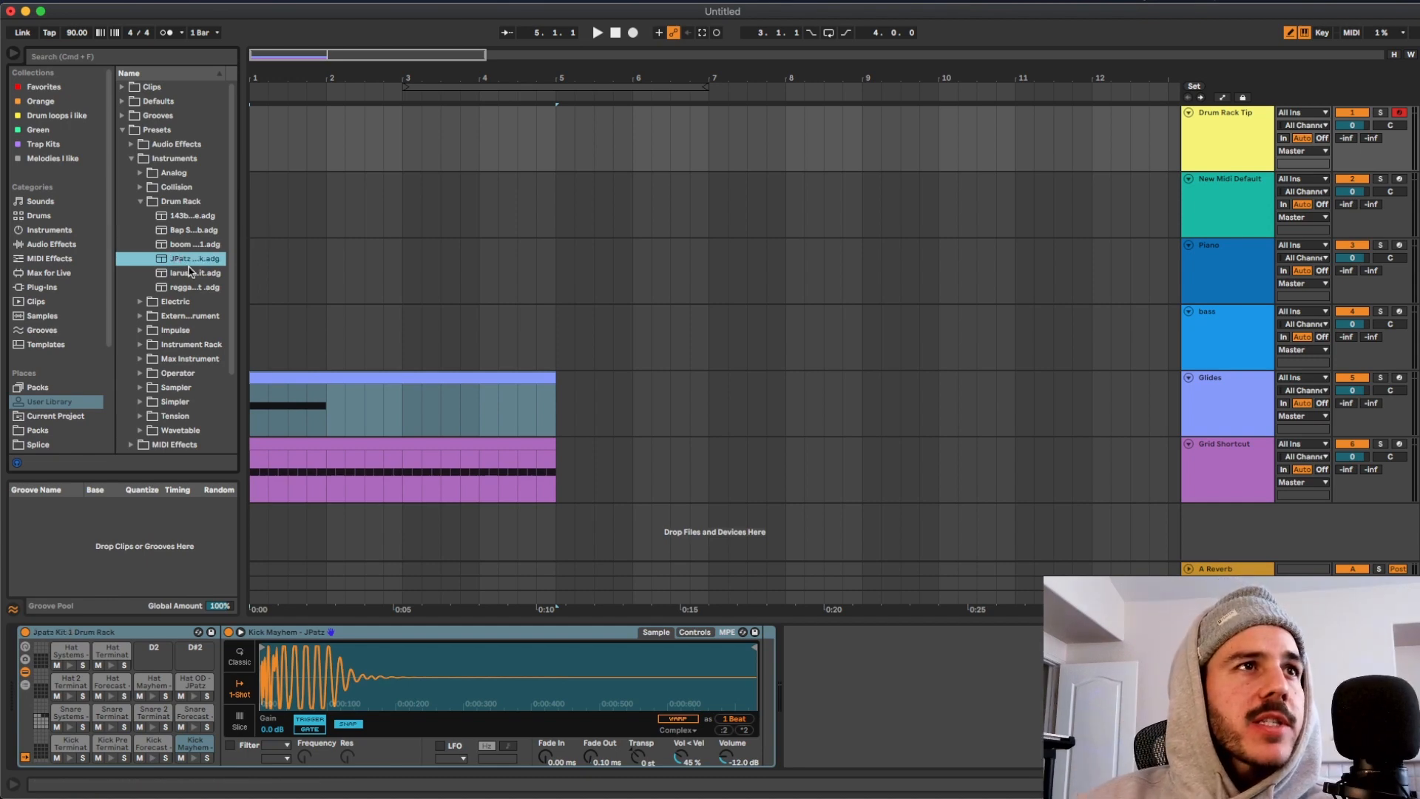
mouse_move(231, 422)
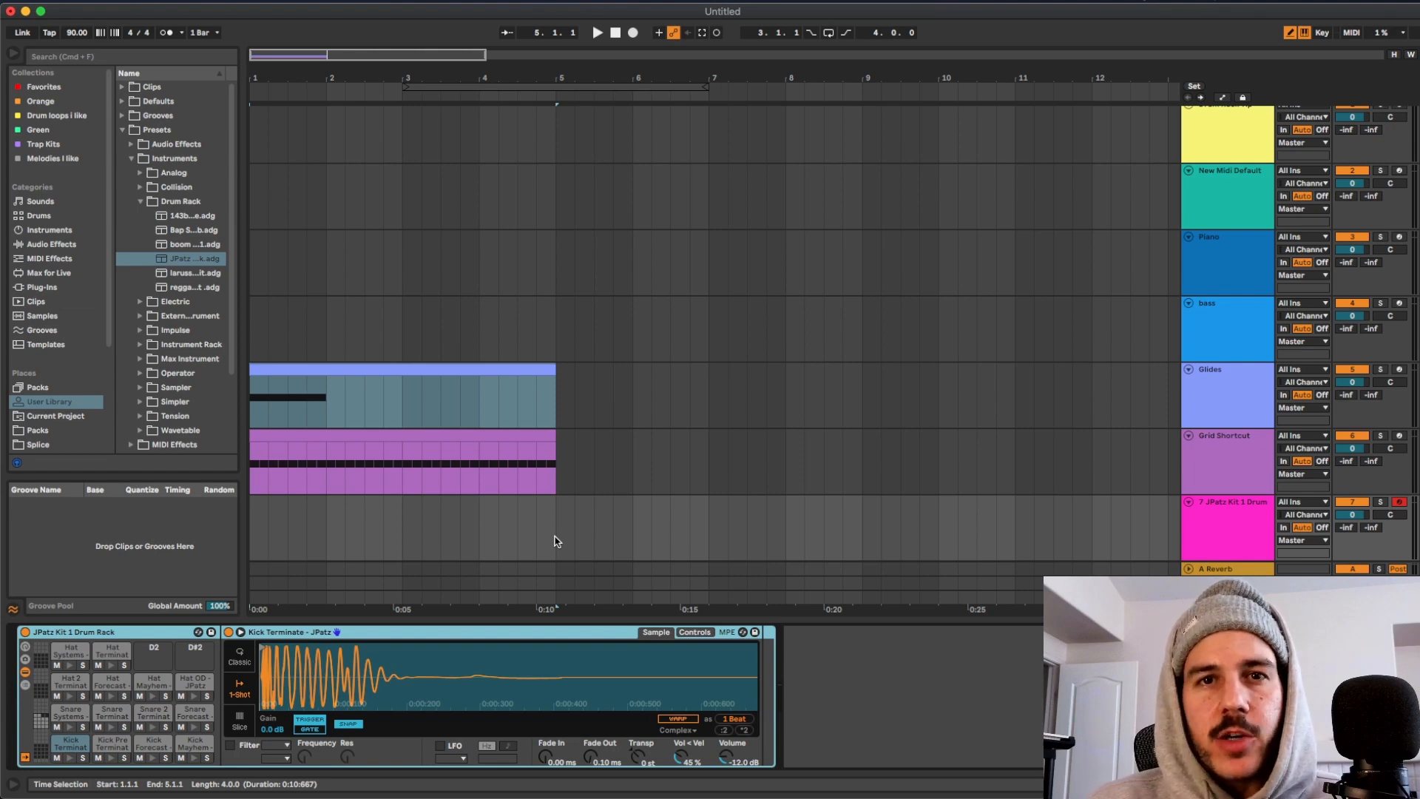
mouse_move(1084, 409)
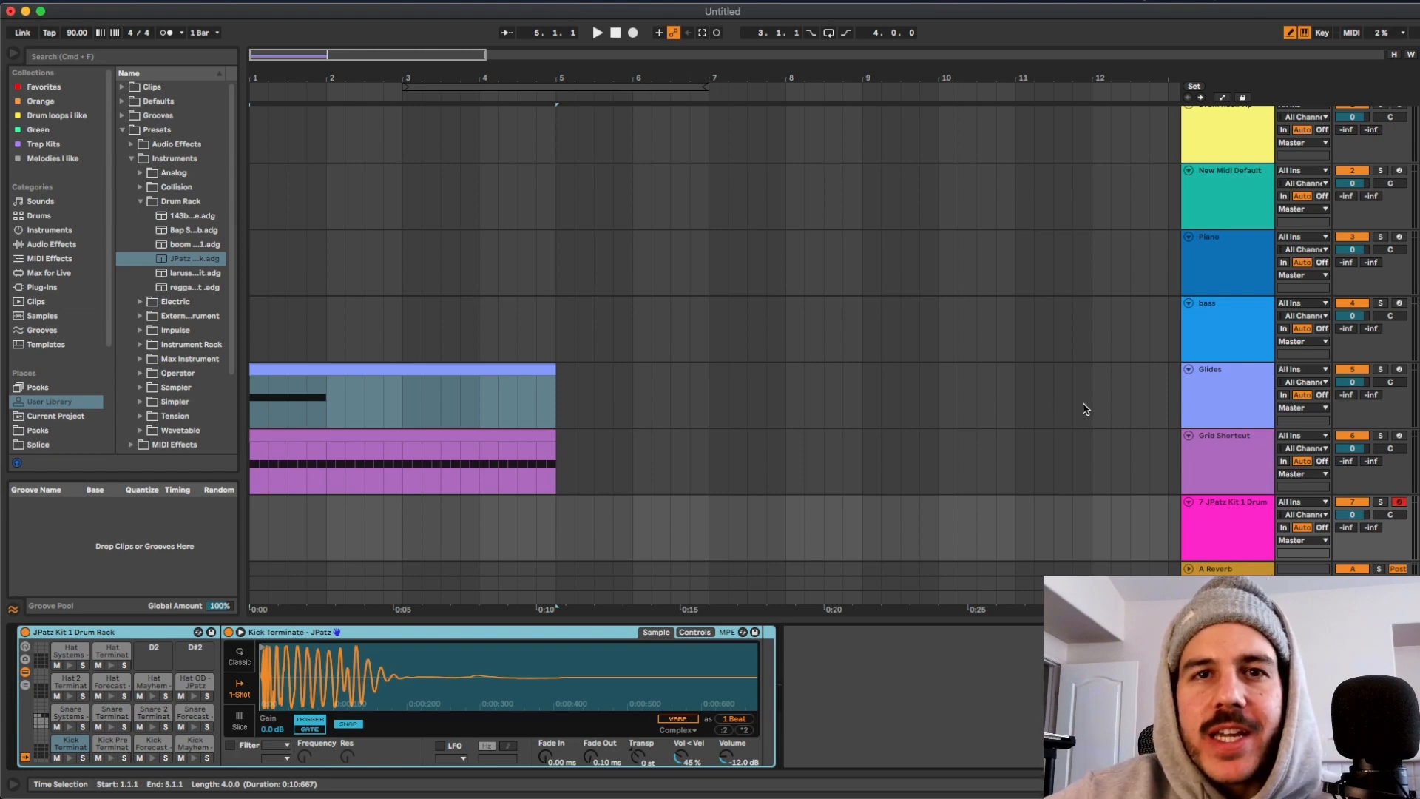
mouse_move(1099, 398)
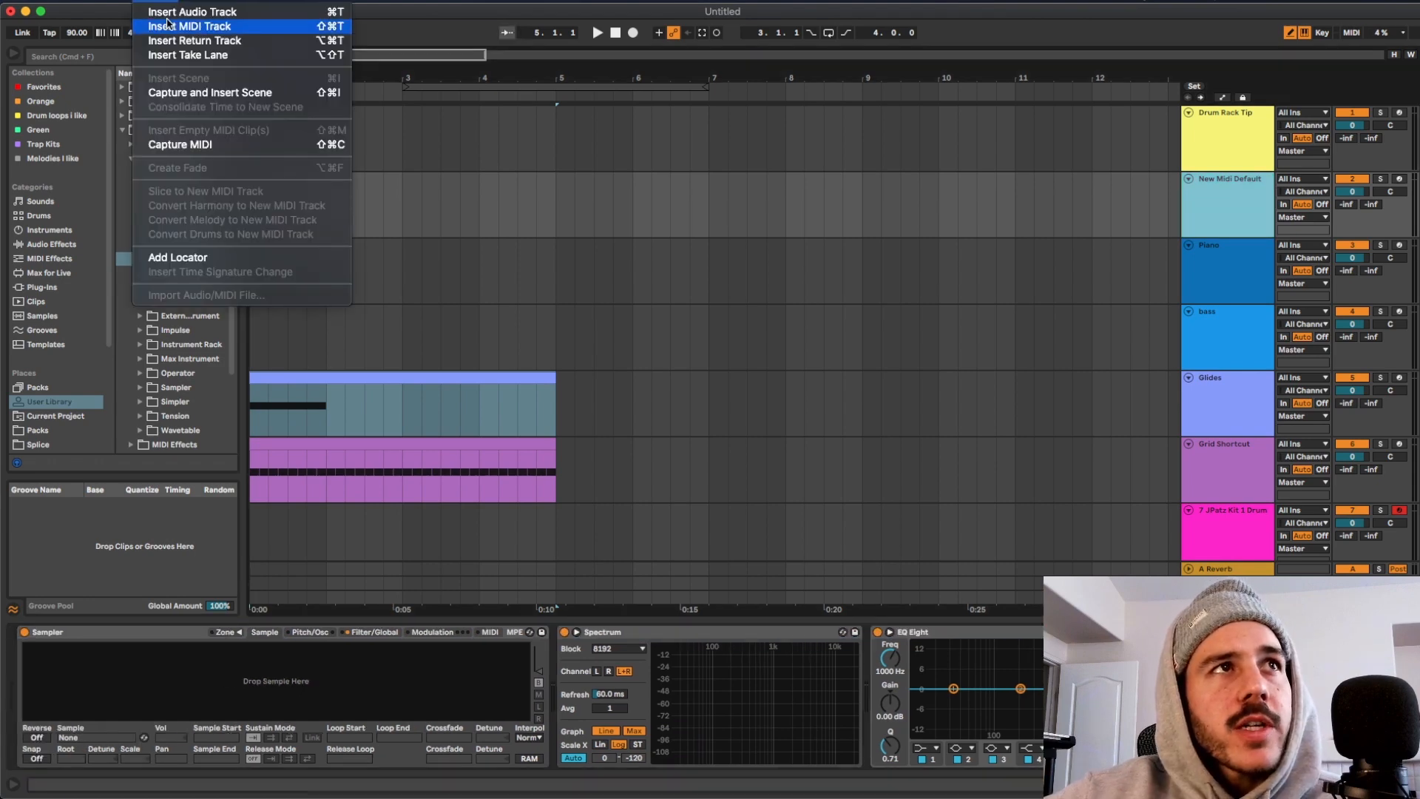
Insert a new MIDI track preloaded with the default Sampler, Spectrum and EQ Eight.
click(191, 25)
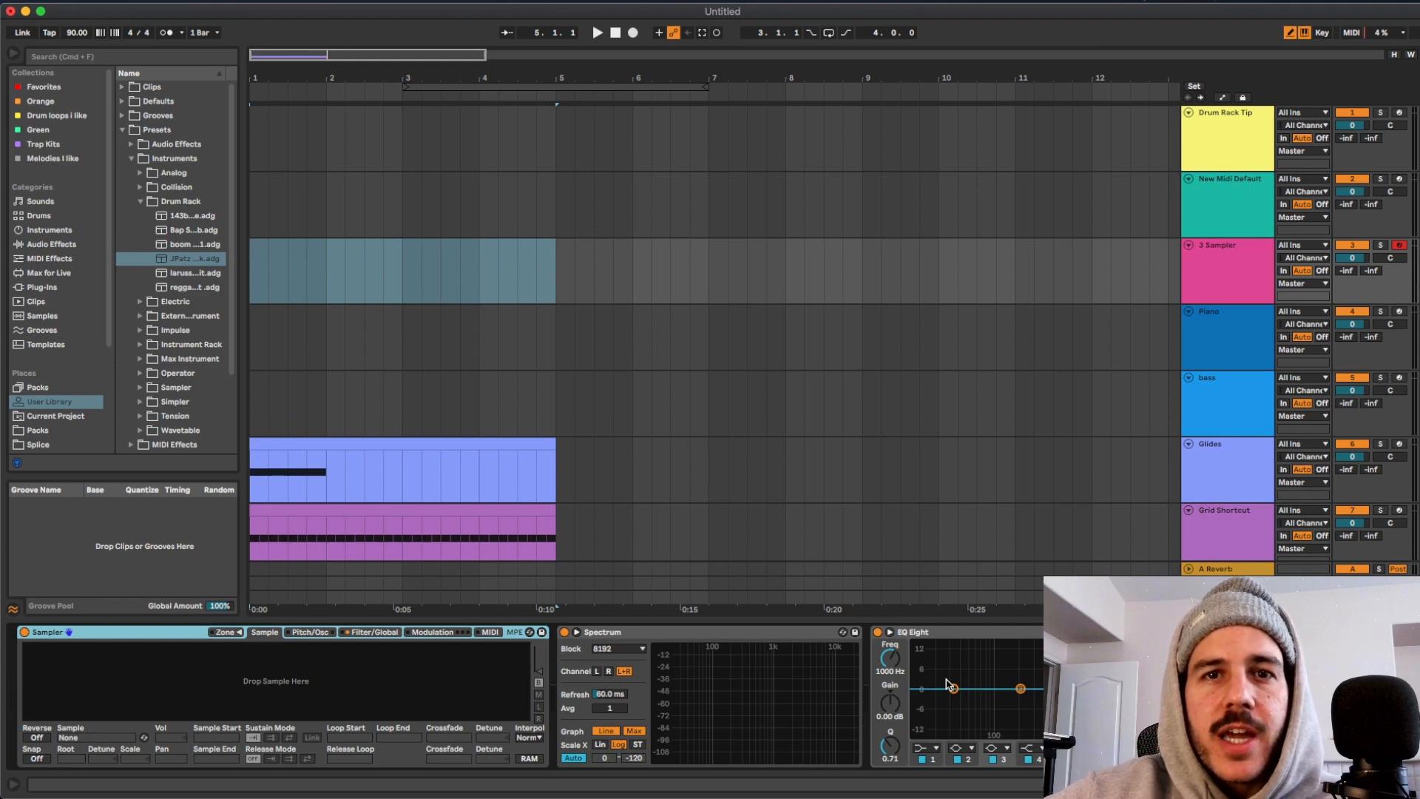
right_click(1228, 249)
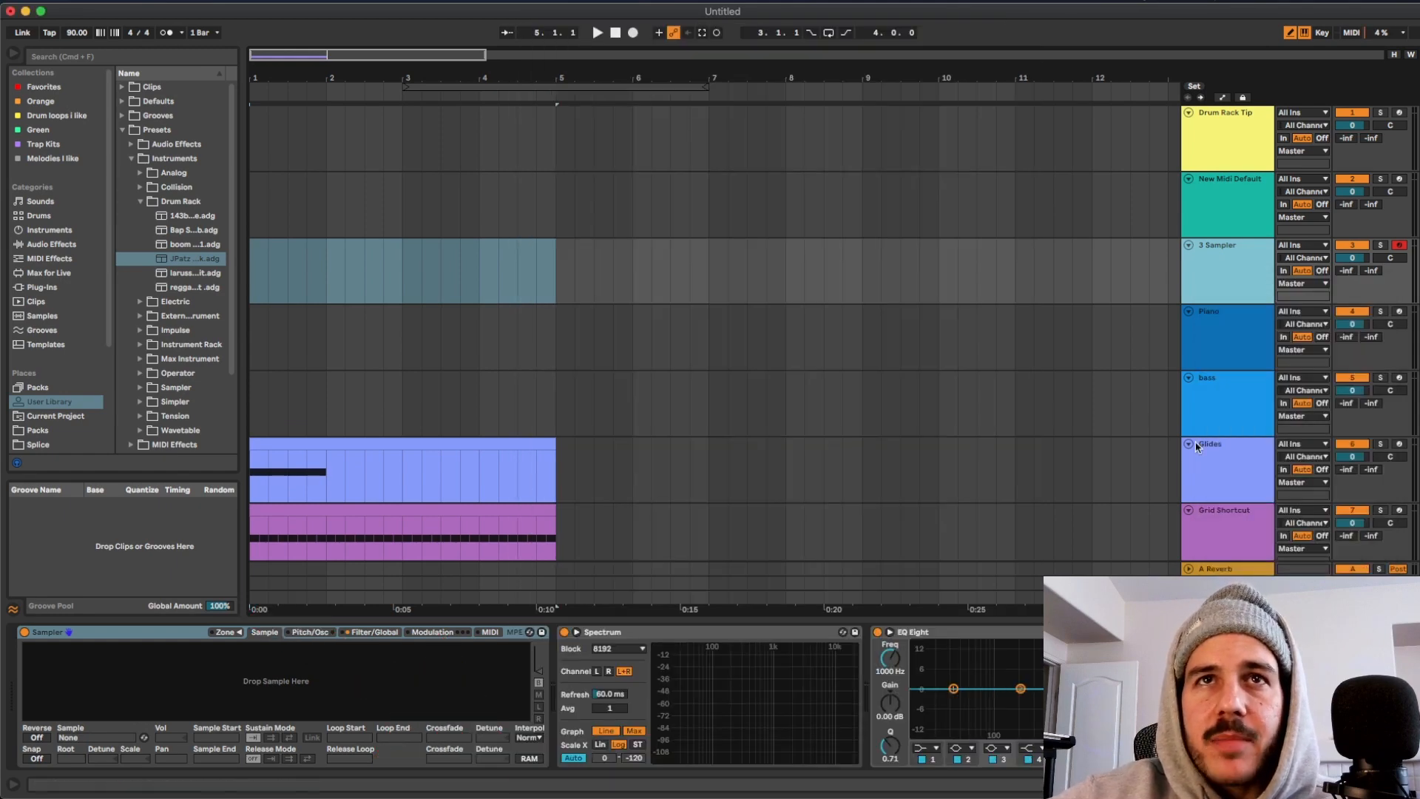
mouse_move(1183, 489)
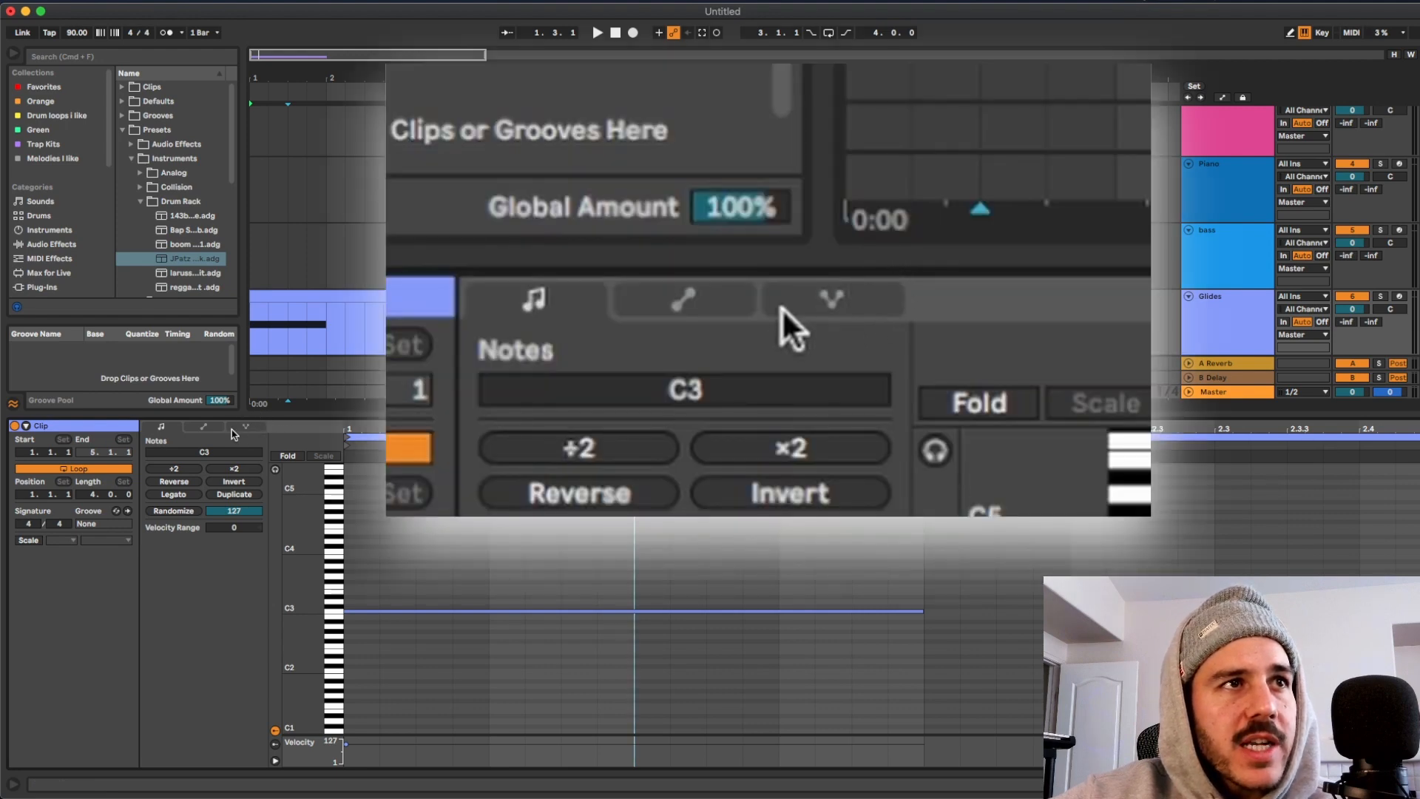
mouse_move(837, 324)
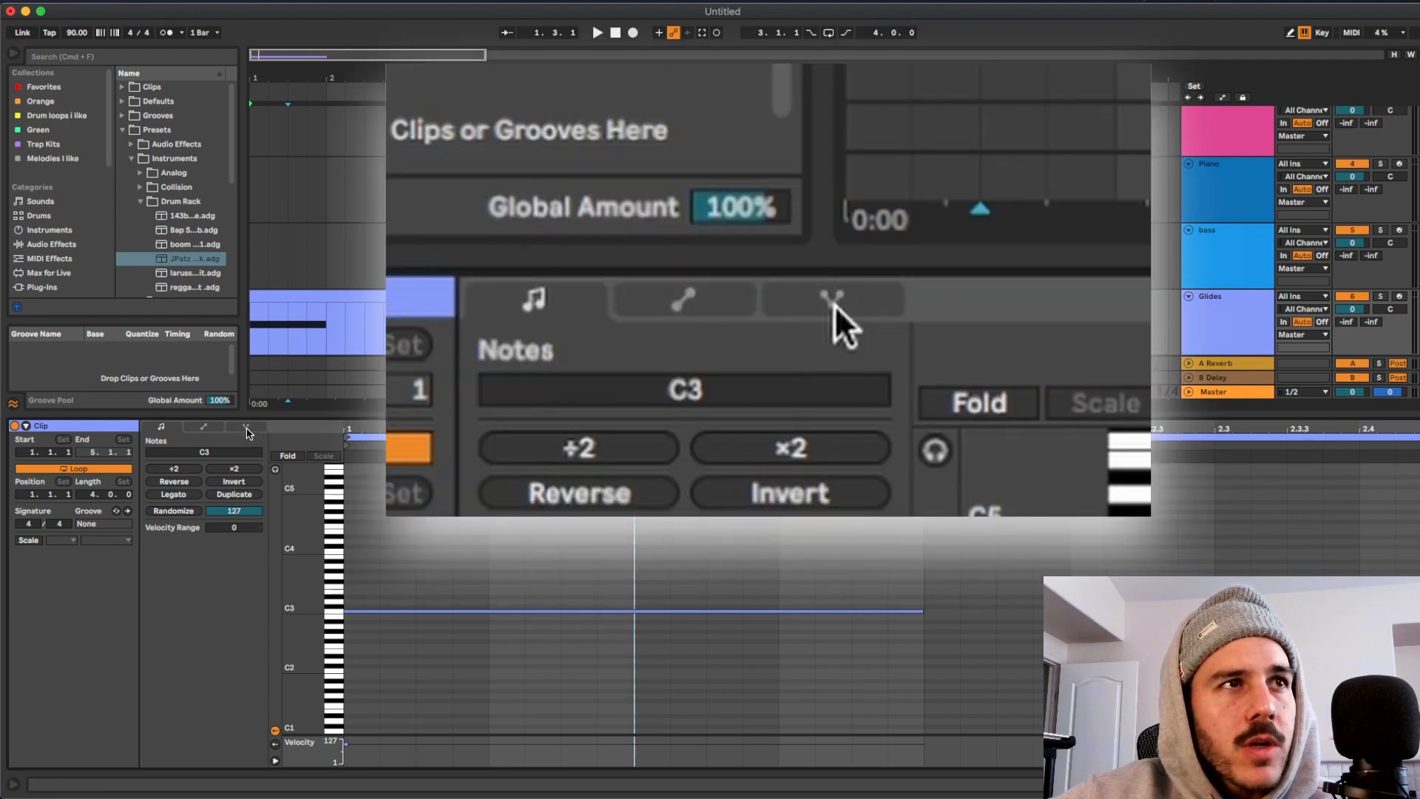
View another page of note tools for the one-note C3 MIDI clip.
click(831, 299)
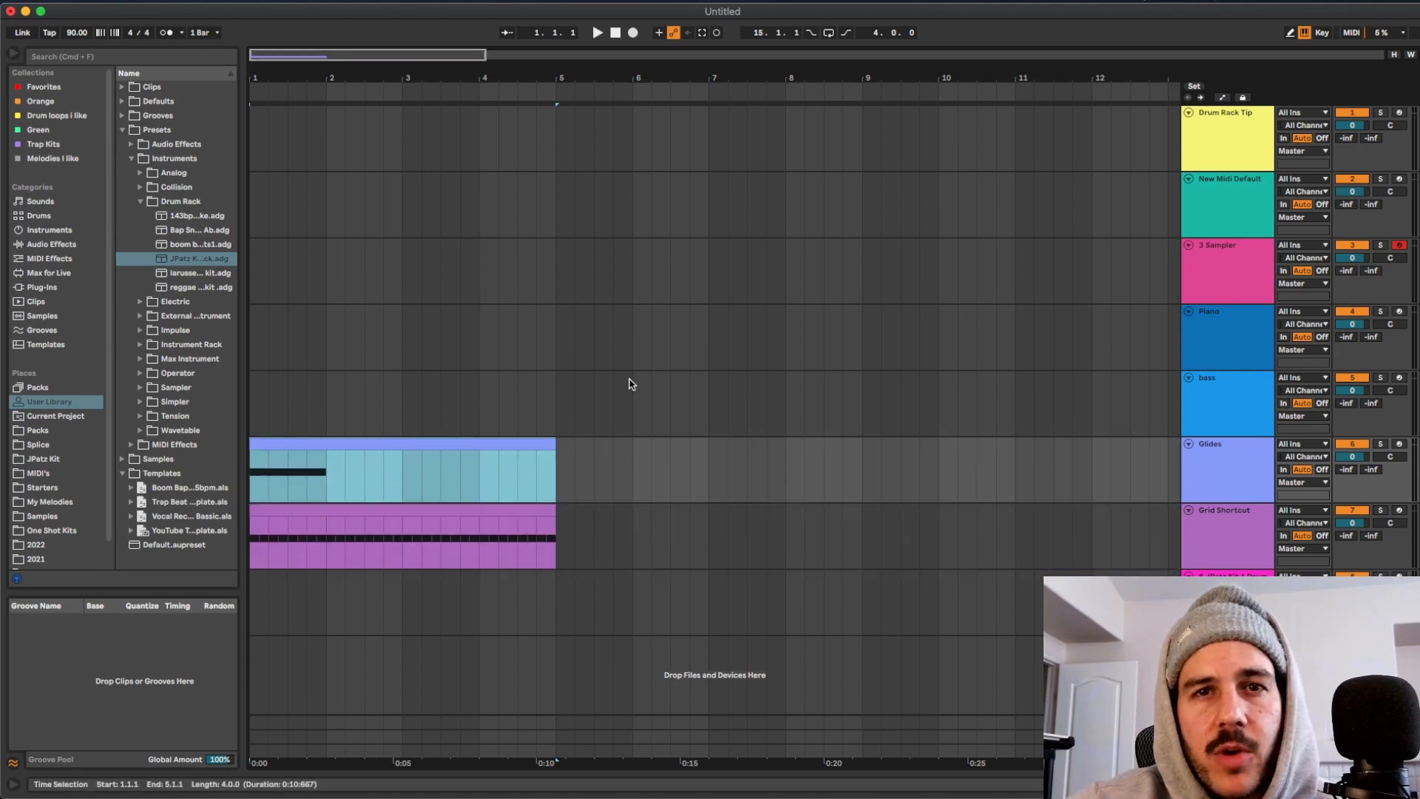
Return focus to the arrangement from the clip editor.
click(556, 444)
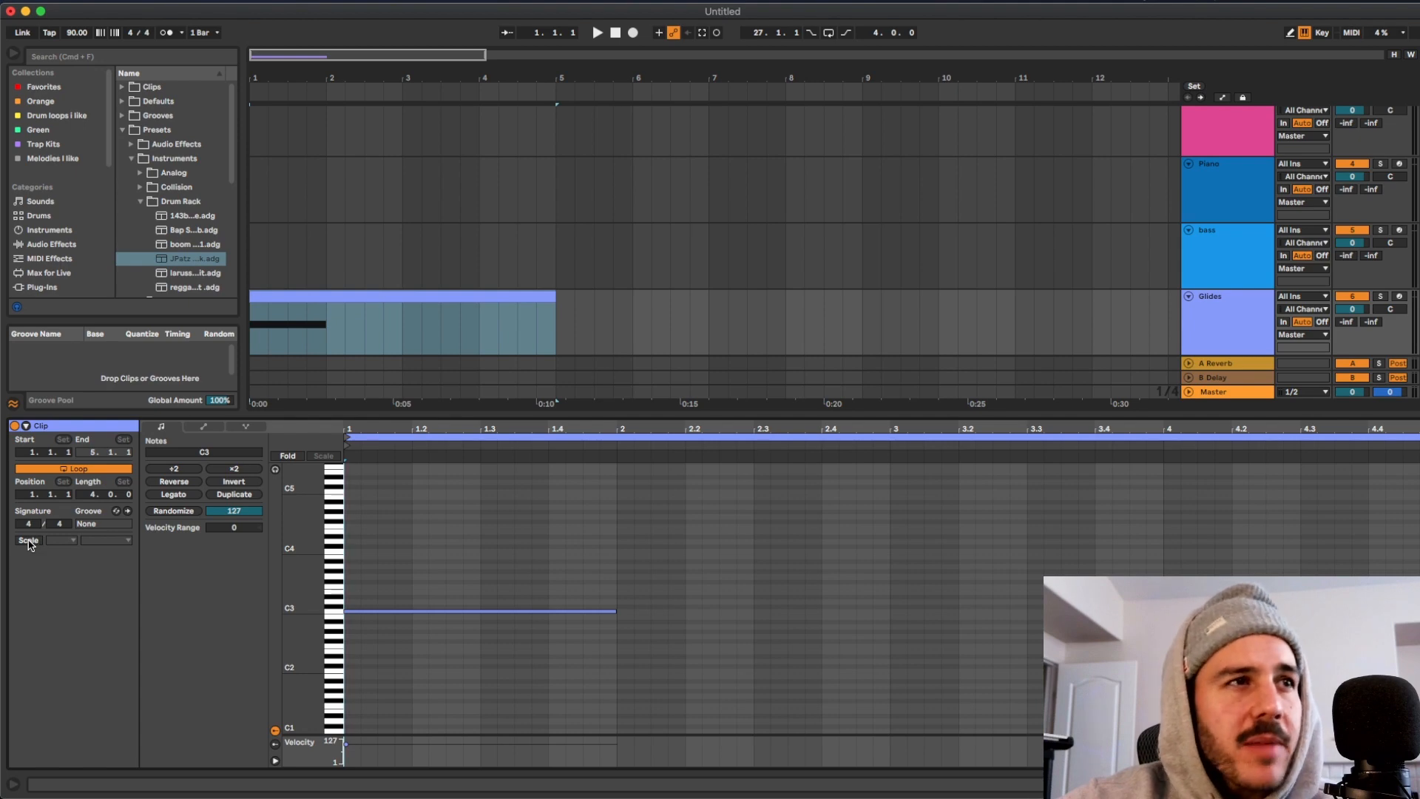
Enable the clip's scale mode with root C and the Hungarian Minor scale.
click(62, 540)
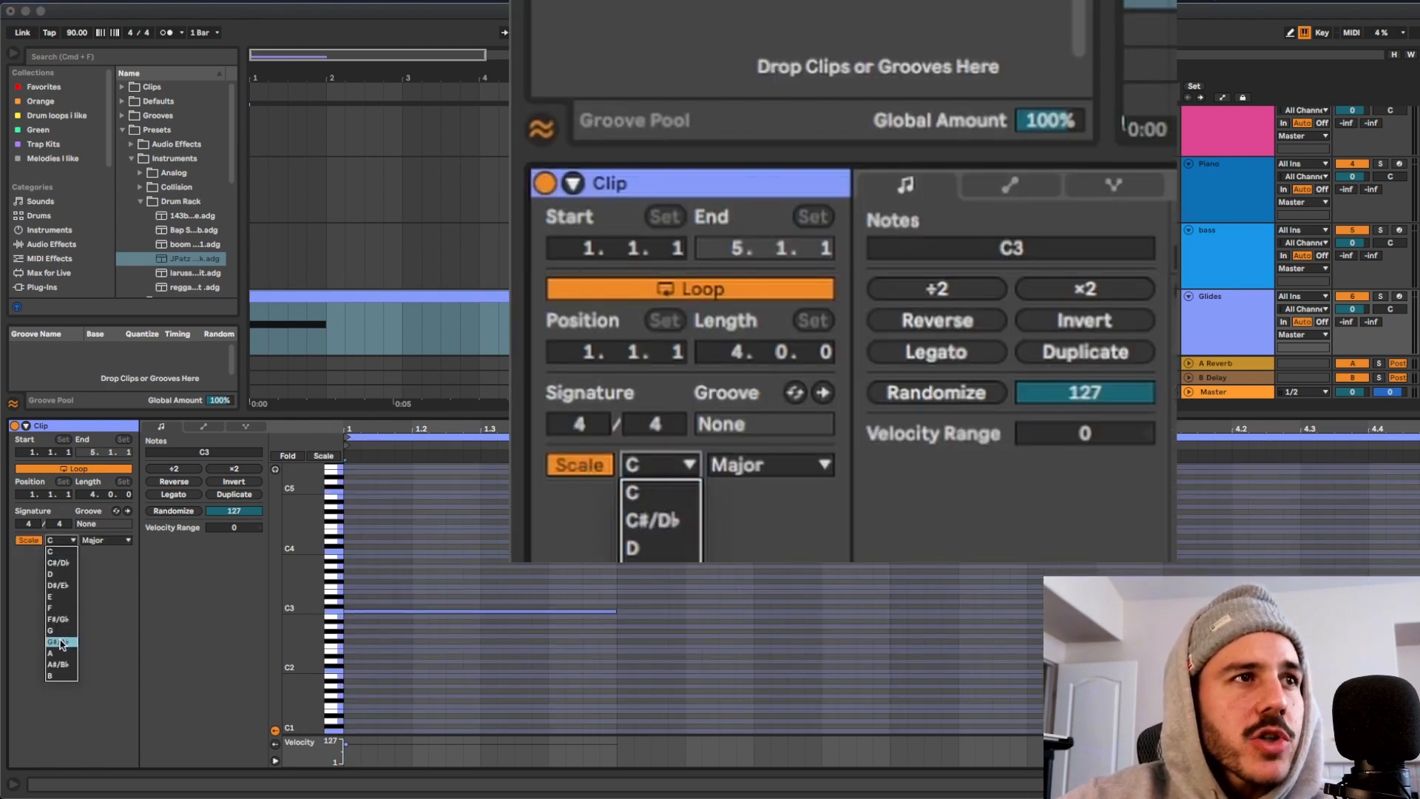
click(768, 463)
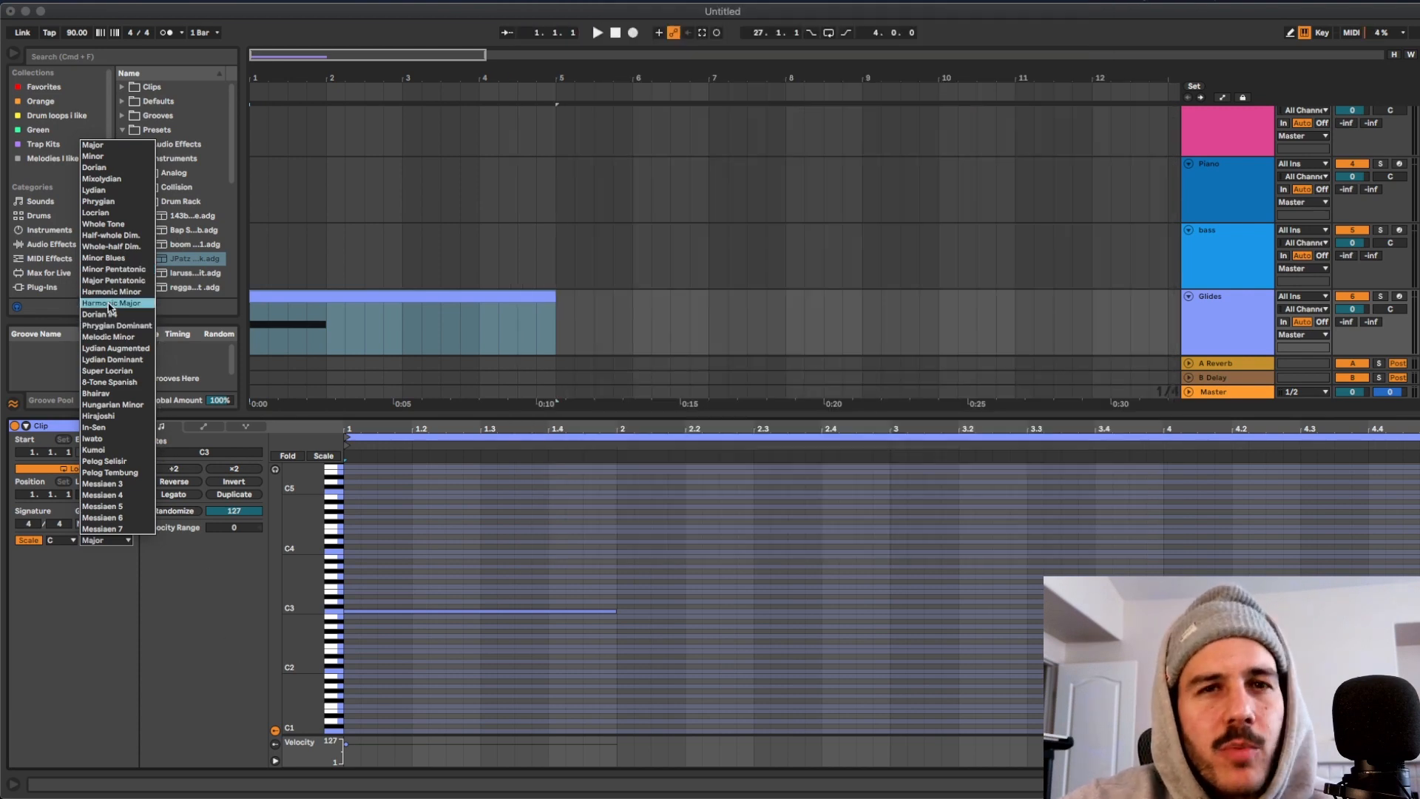
mouse_move(114, 279)
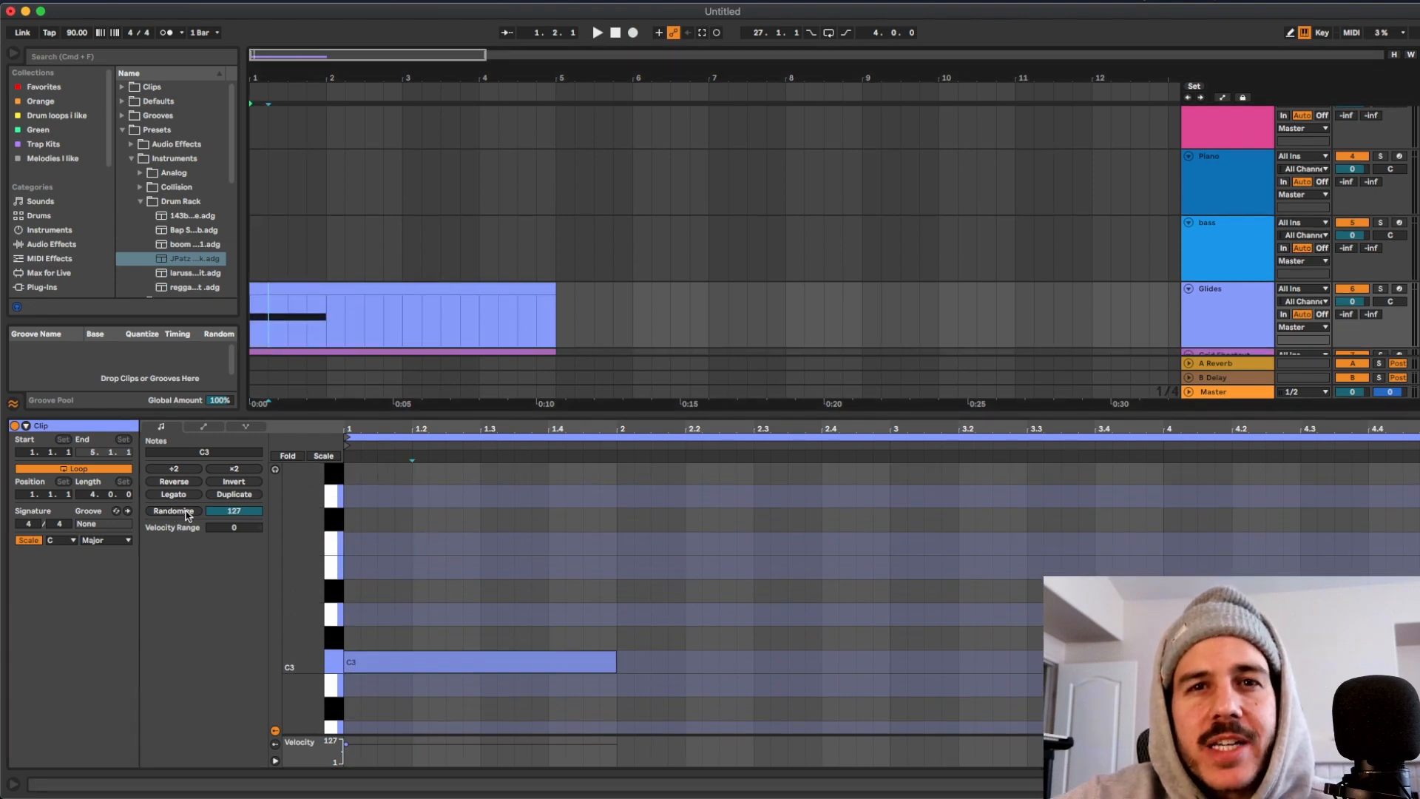
mouse_move(99, 551)
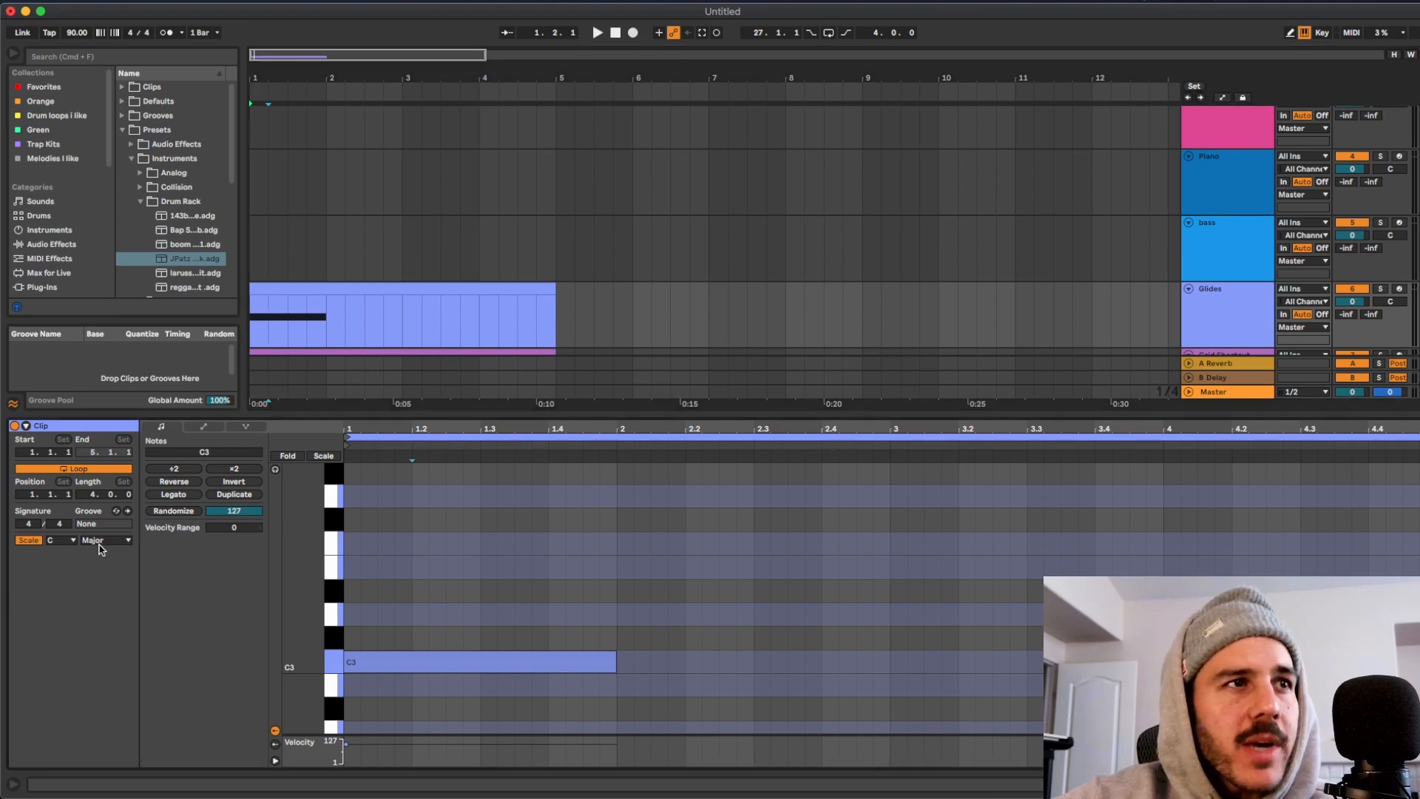
click(105, 540)
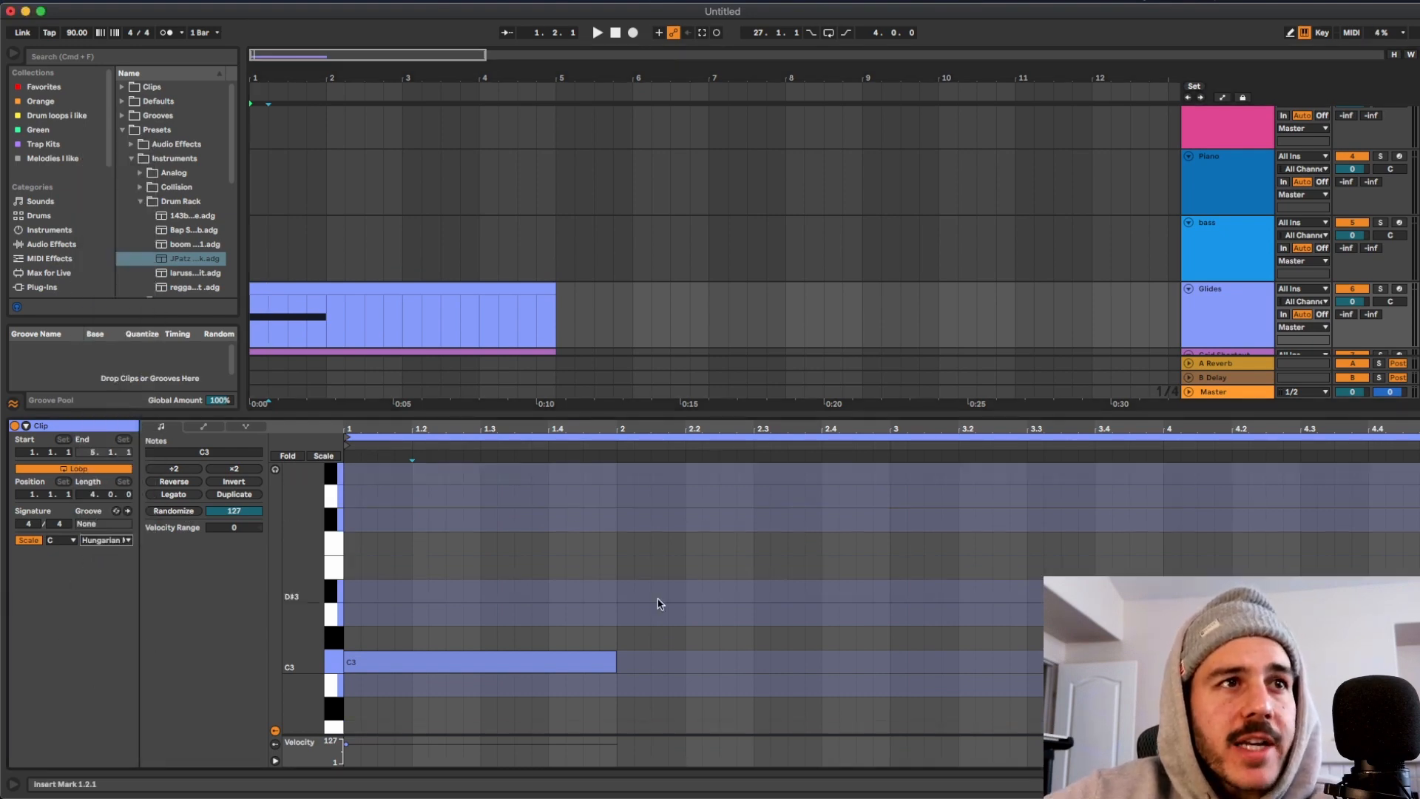
mouse_move(571, 587)
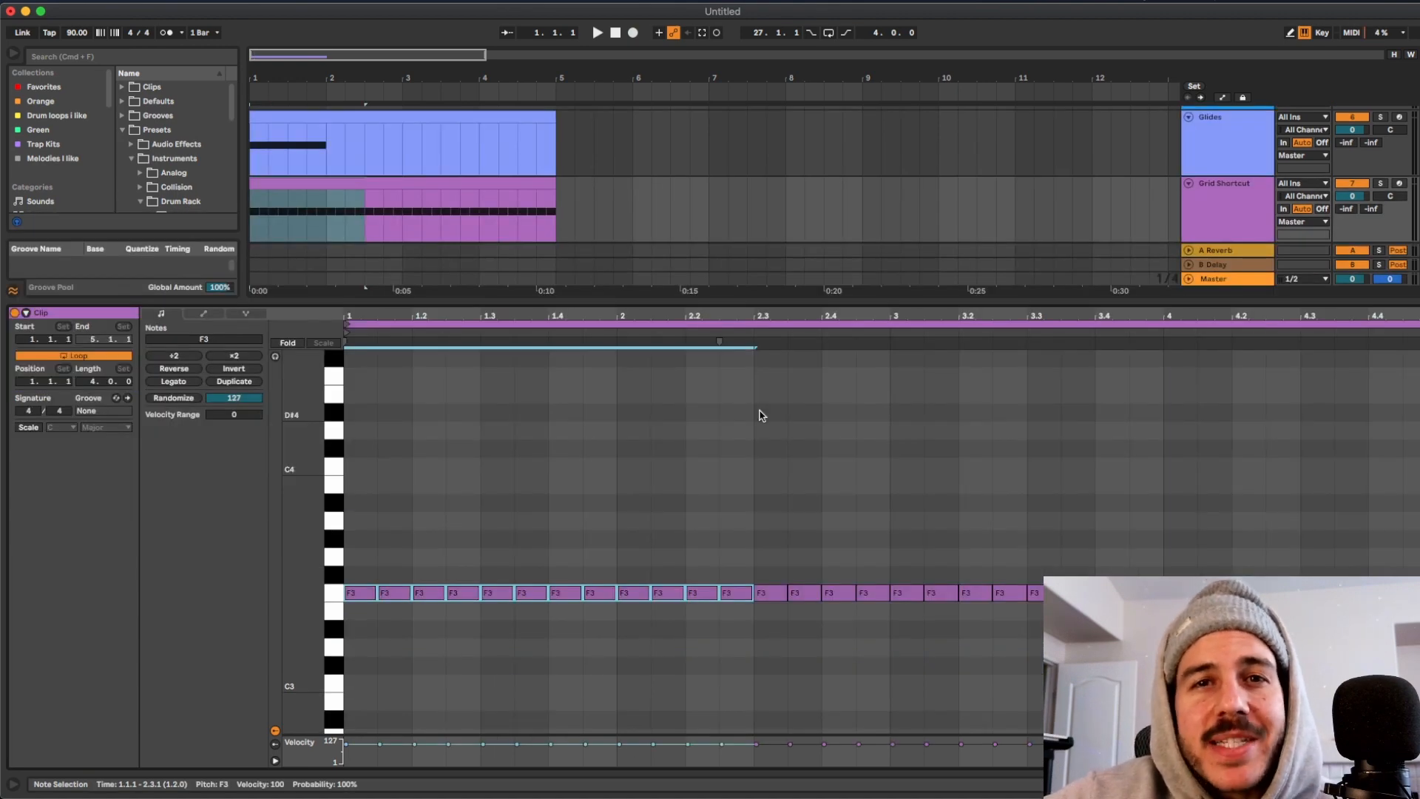
mouse_move(812, 413)
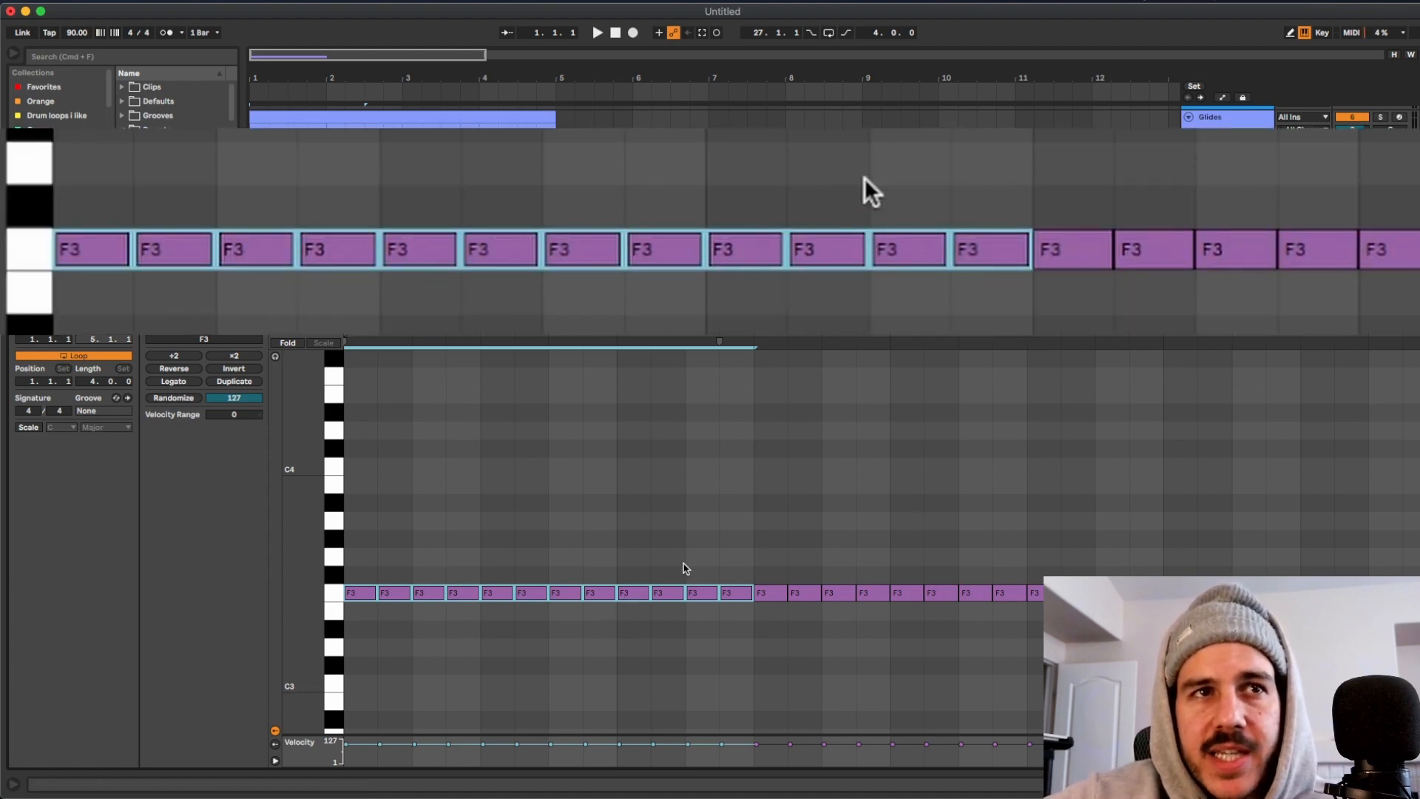
mouse_move(645, 237)
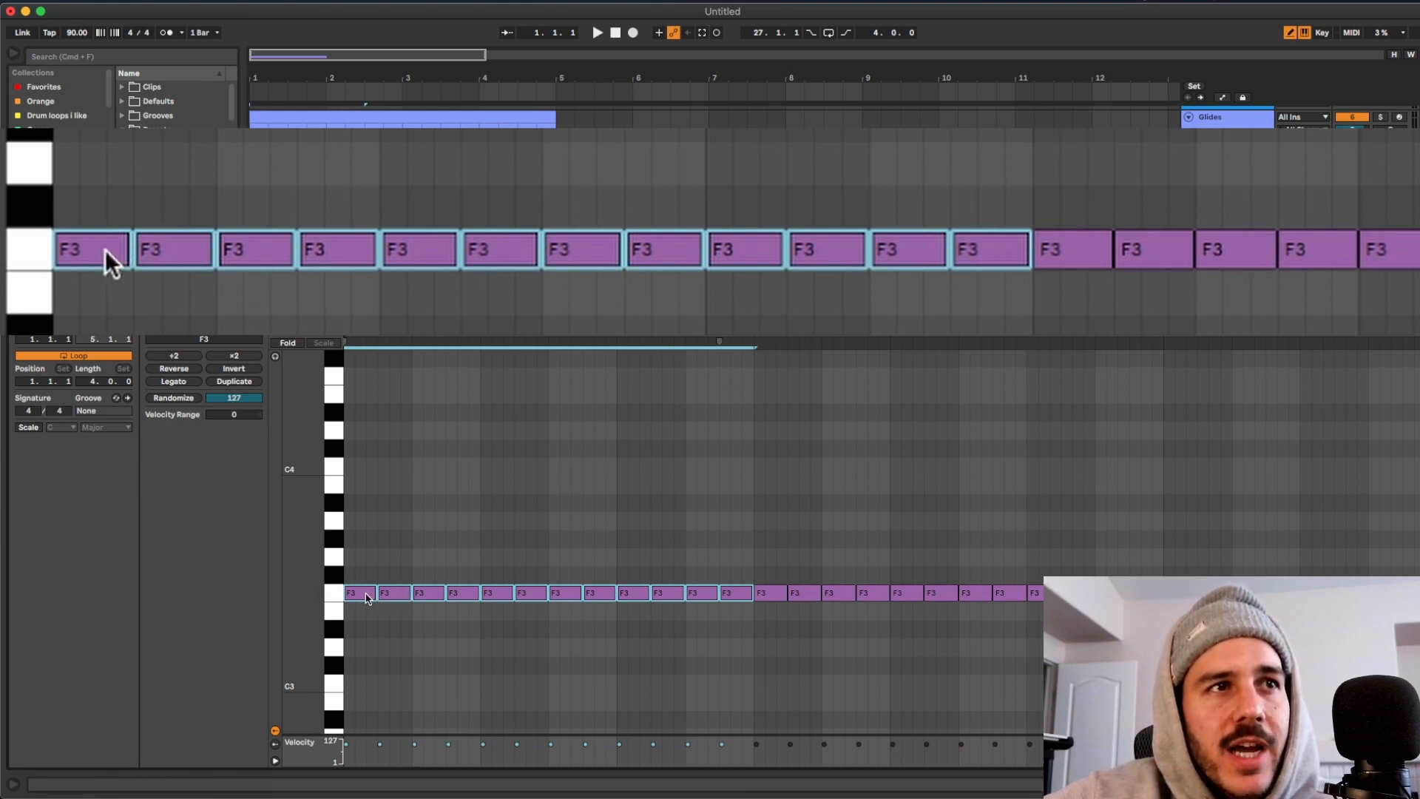
Select the first F3 note in the Grid Shortcut clip.
click(90, 249)
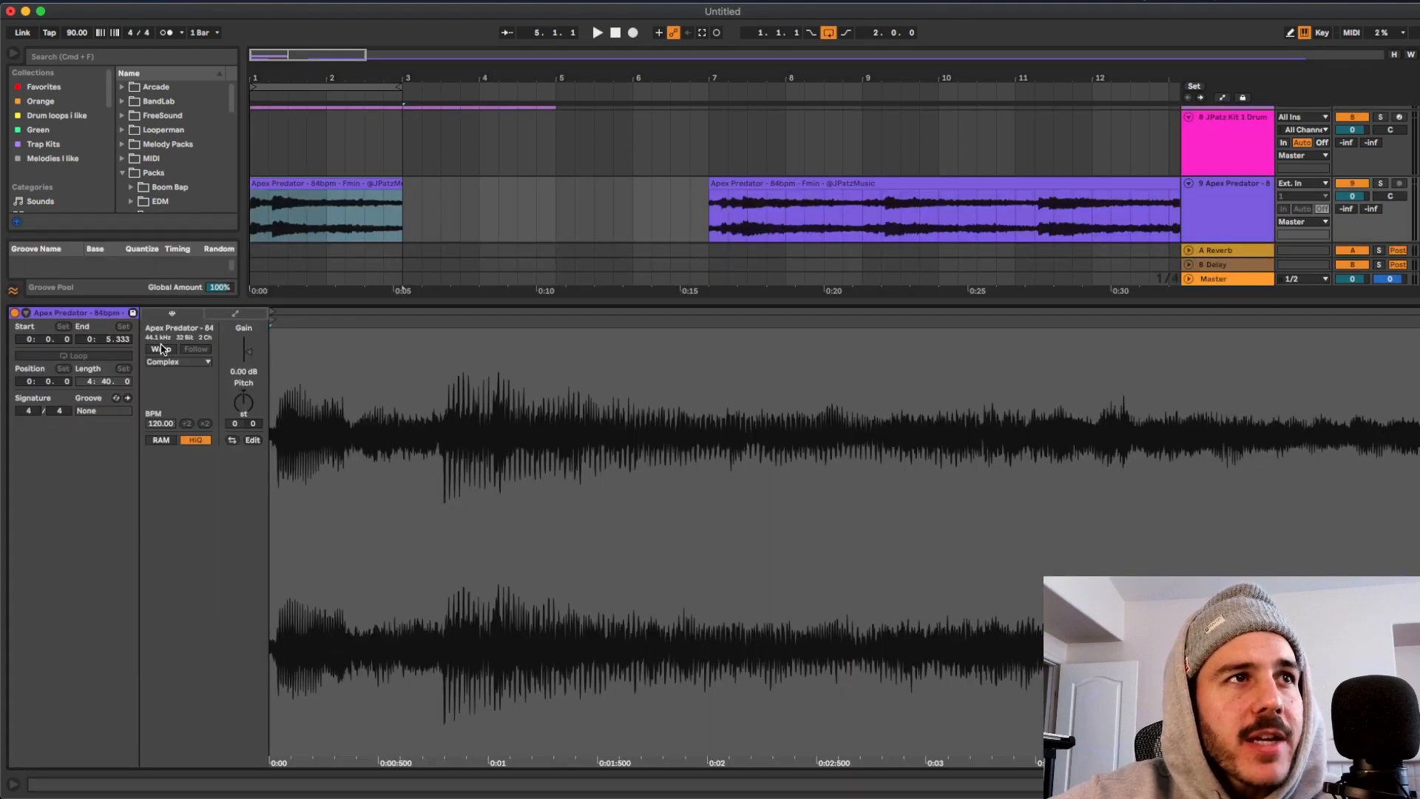
Set the Apex Predator clip's warp mode to Beats, preserving 1/4 divisions instead of transients.
click(160, 349)
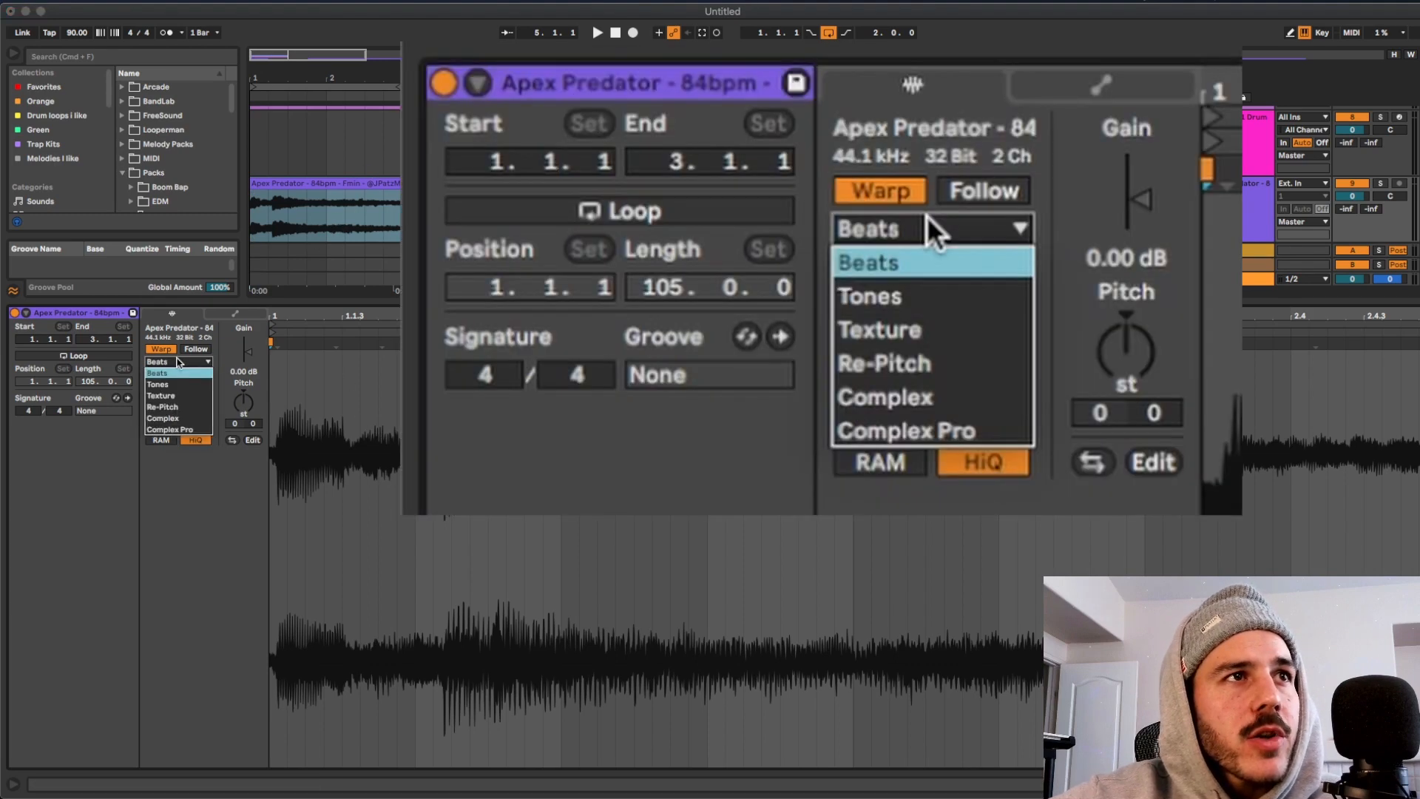
click(868, 264)
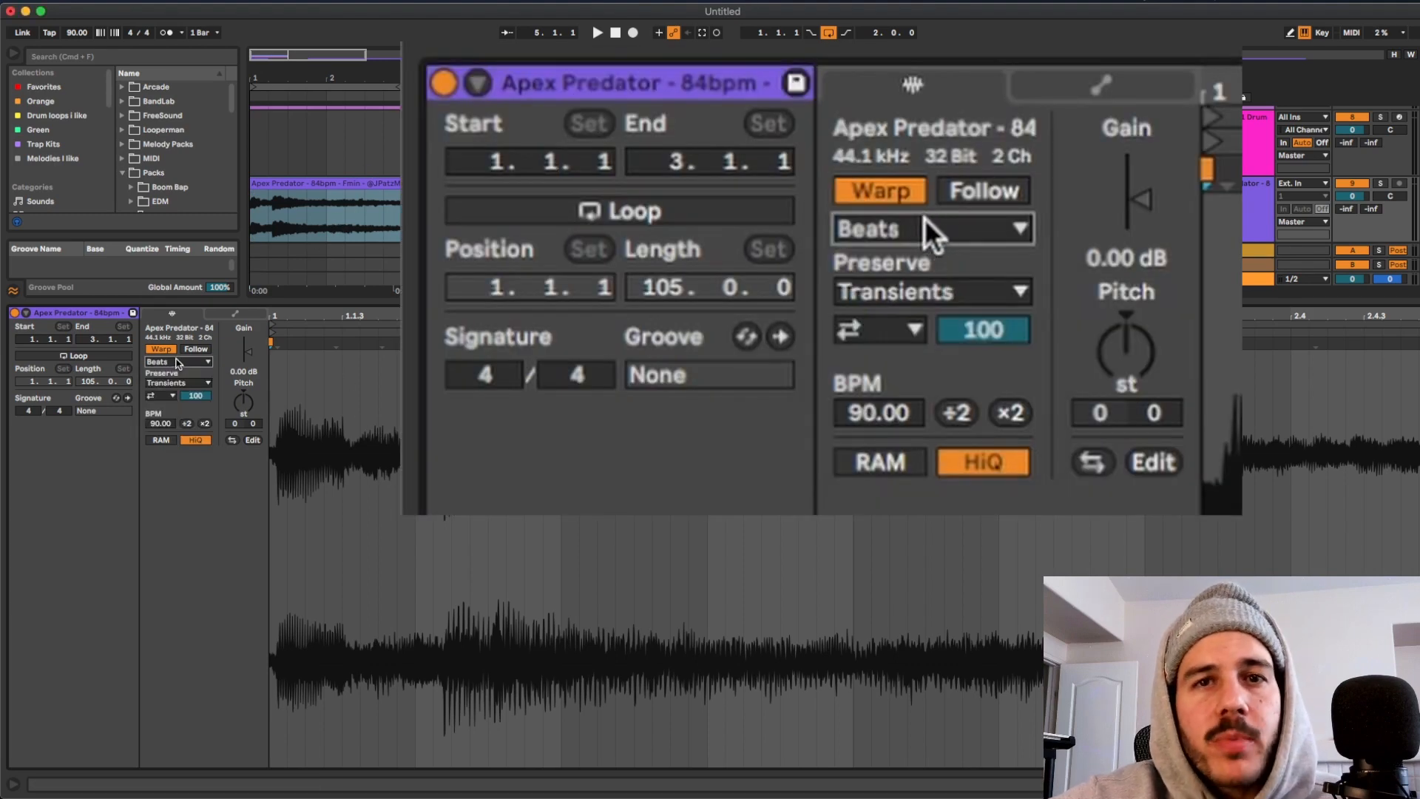
mouse_move(906, 341)
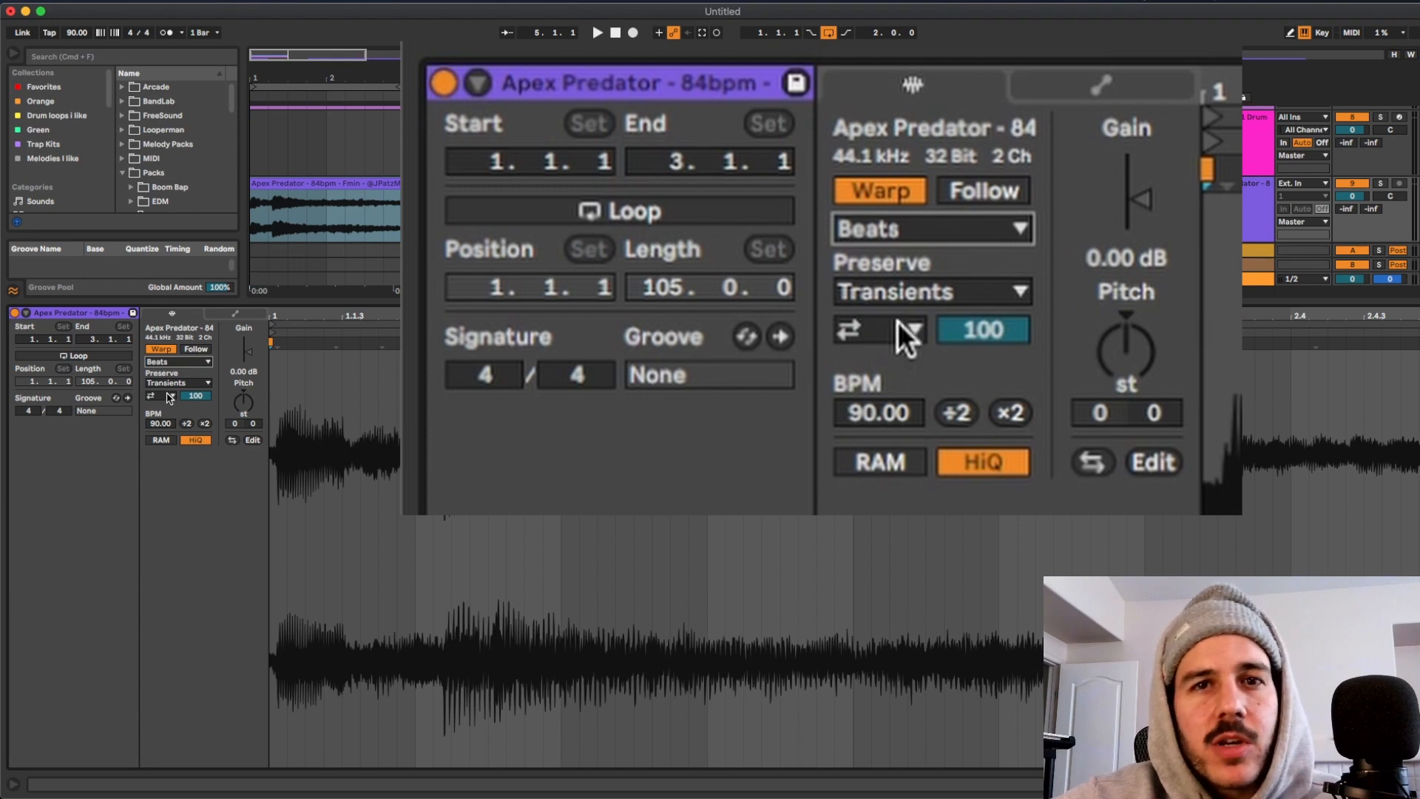
click(910, 328)
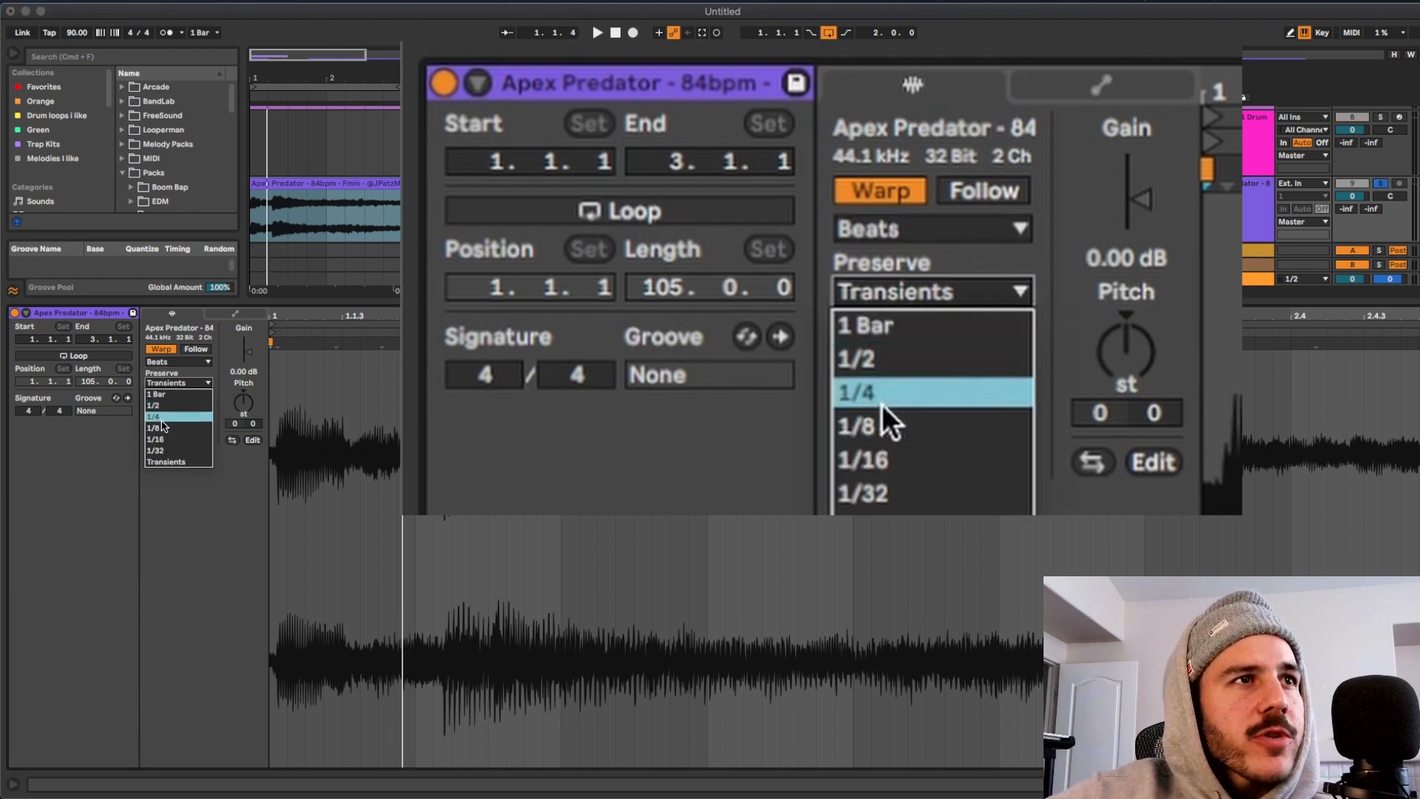
click(861, 426)
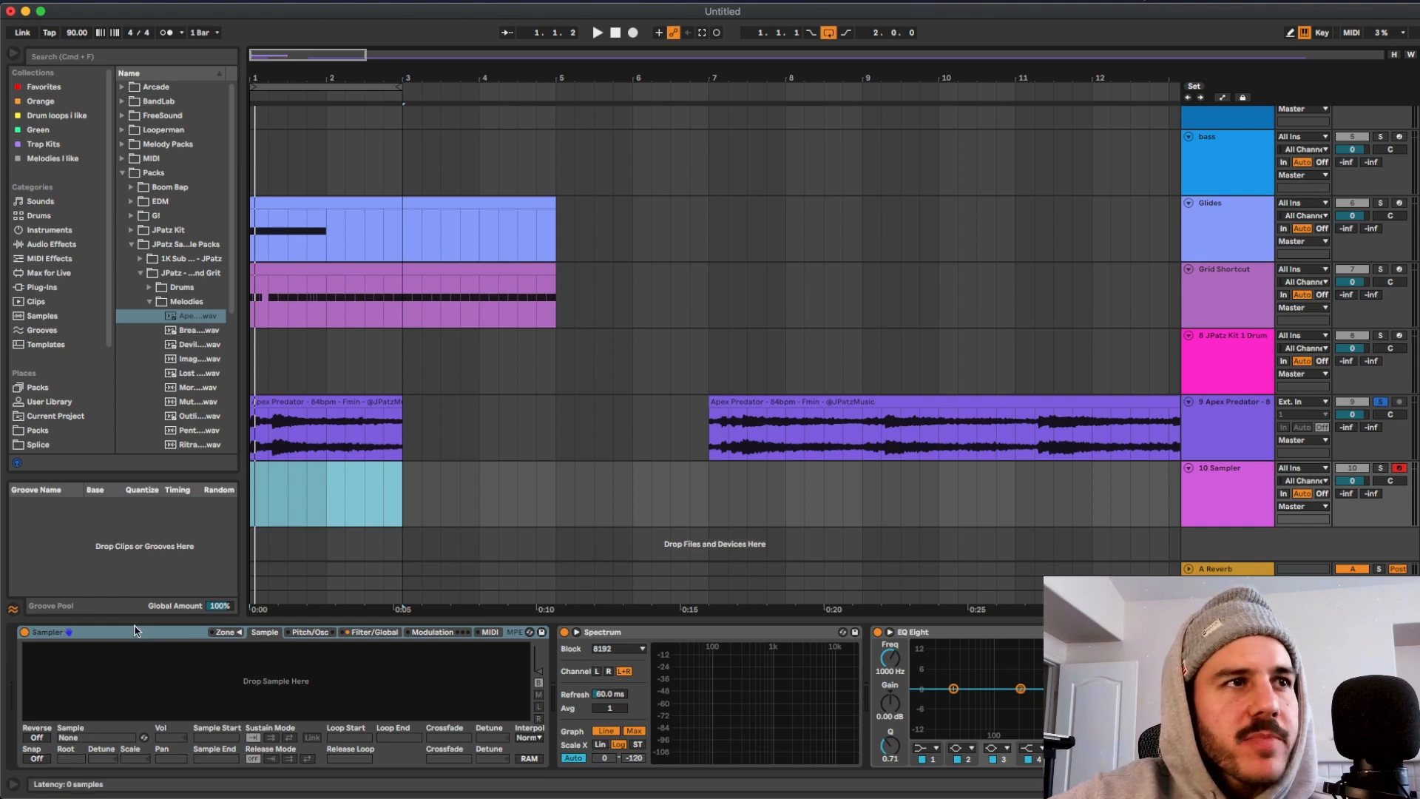
Convert the empty Sampler to a Simpler via its title-bar context menu.
right_click(47, 632)
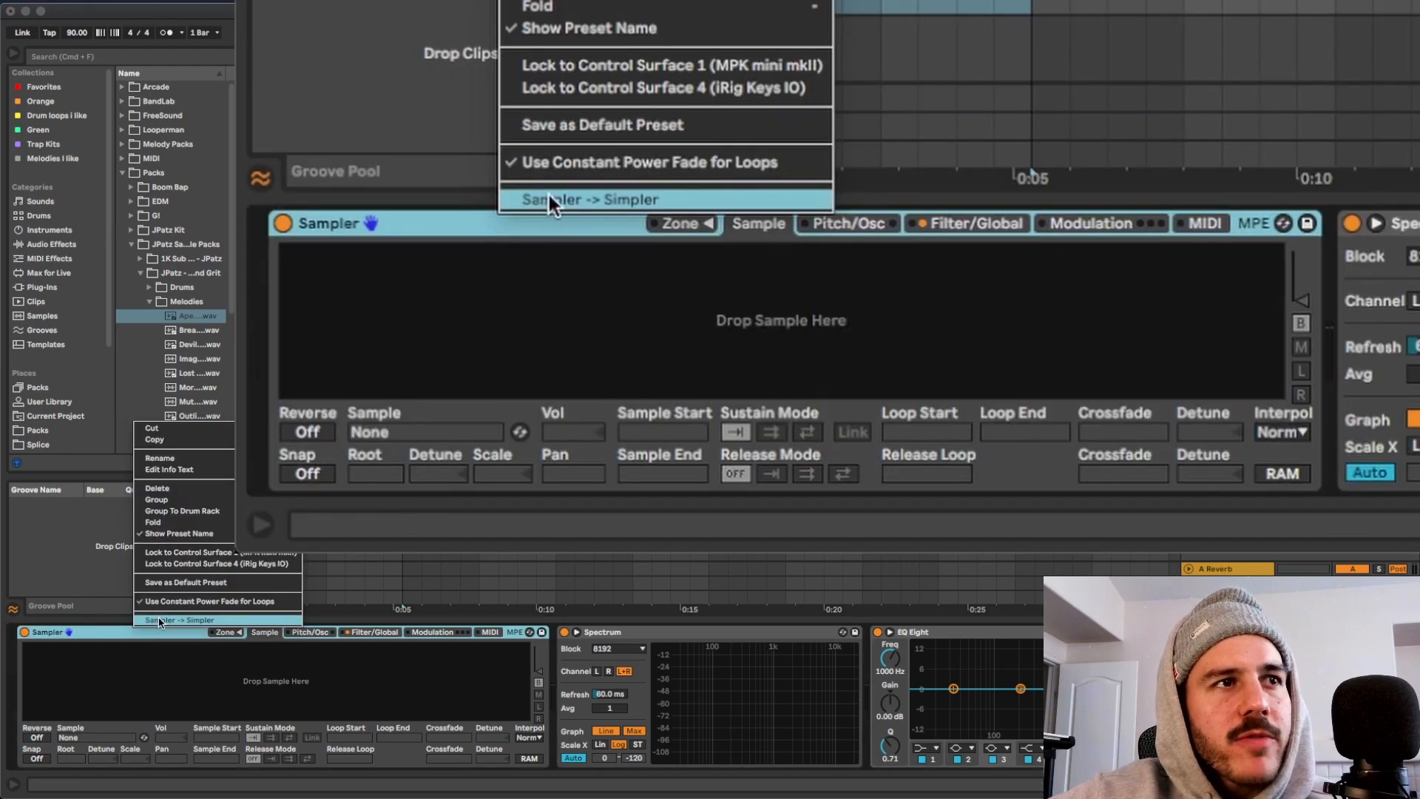
click(592, 198)
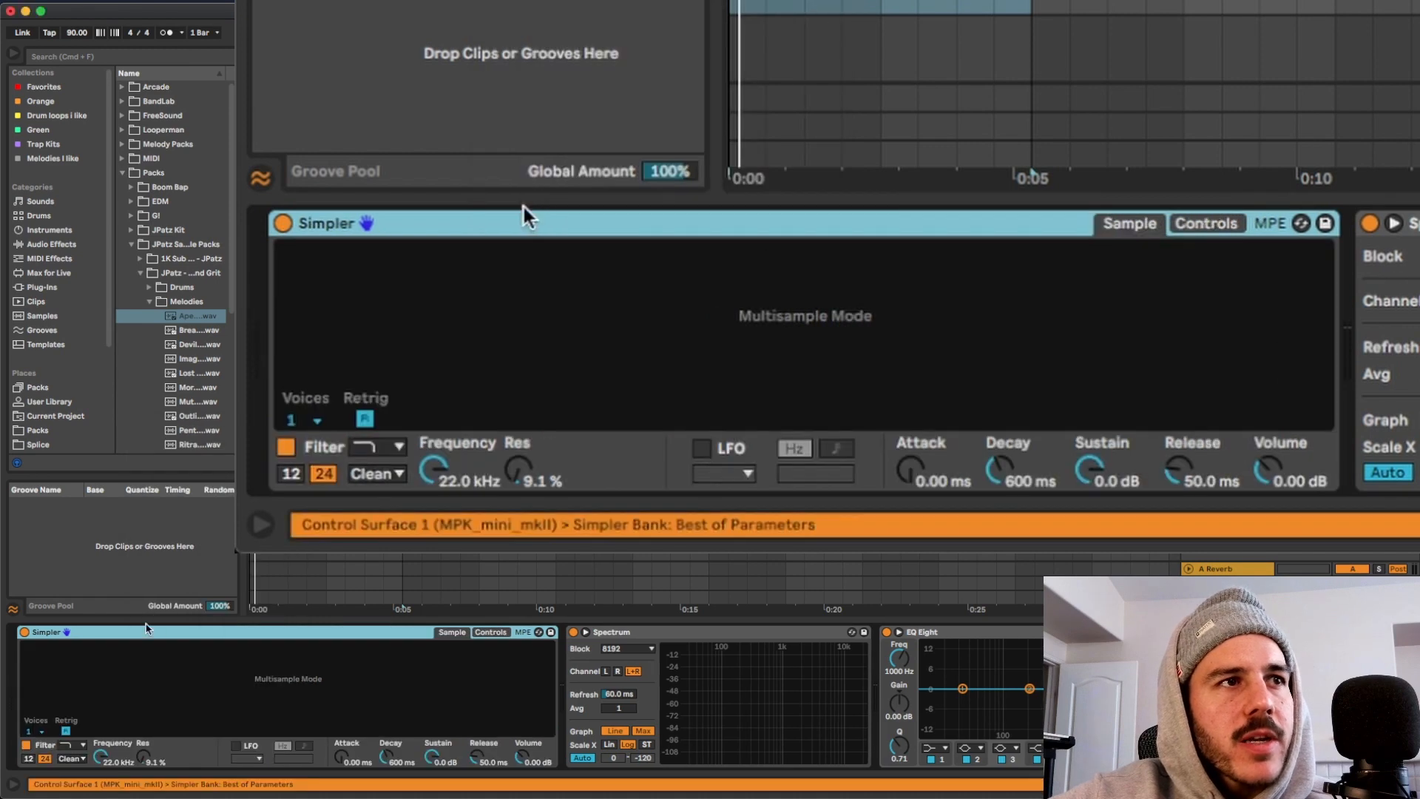
mouse_move(520, 227)
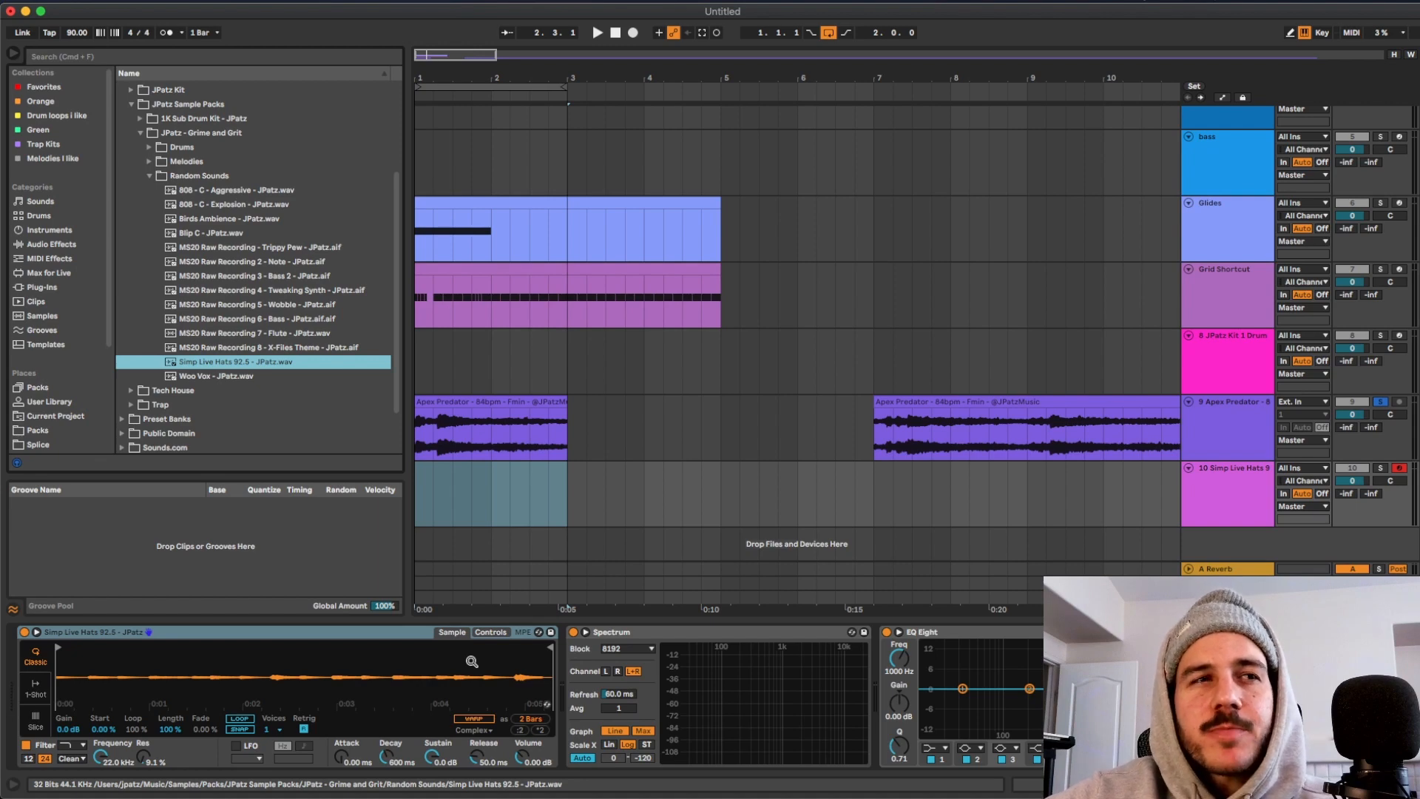
mouse_move(475, 670)
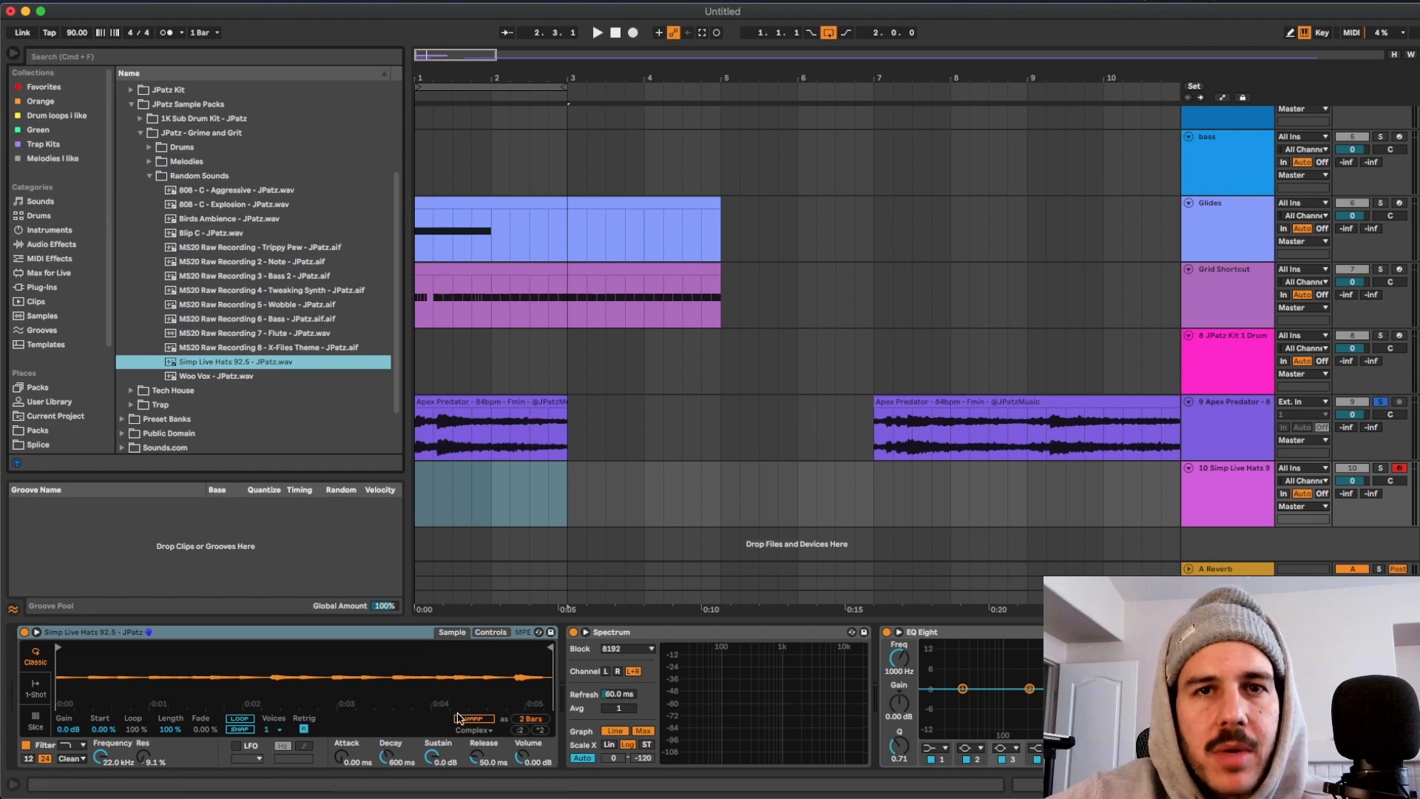
mouse_move(291, 365)
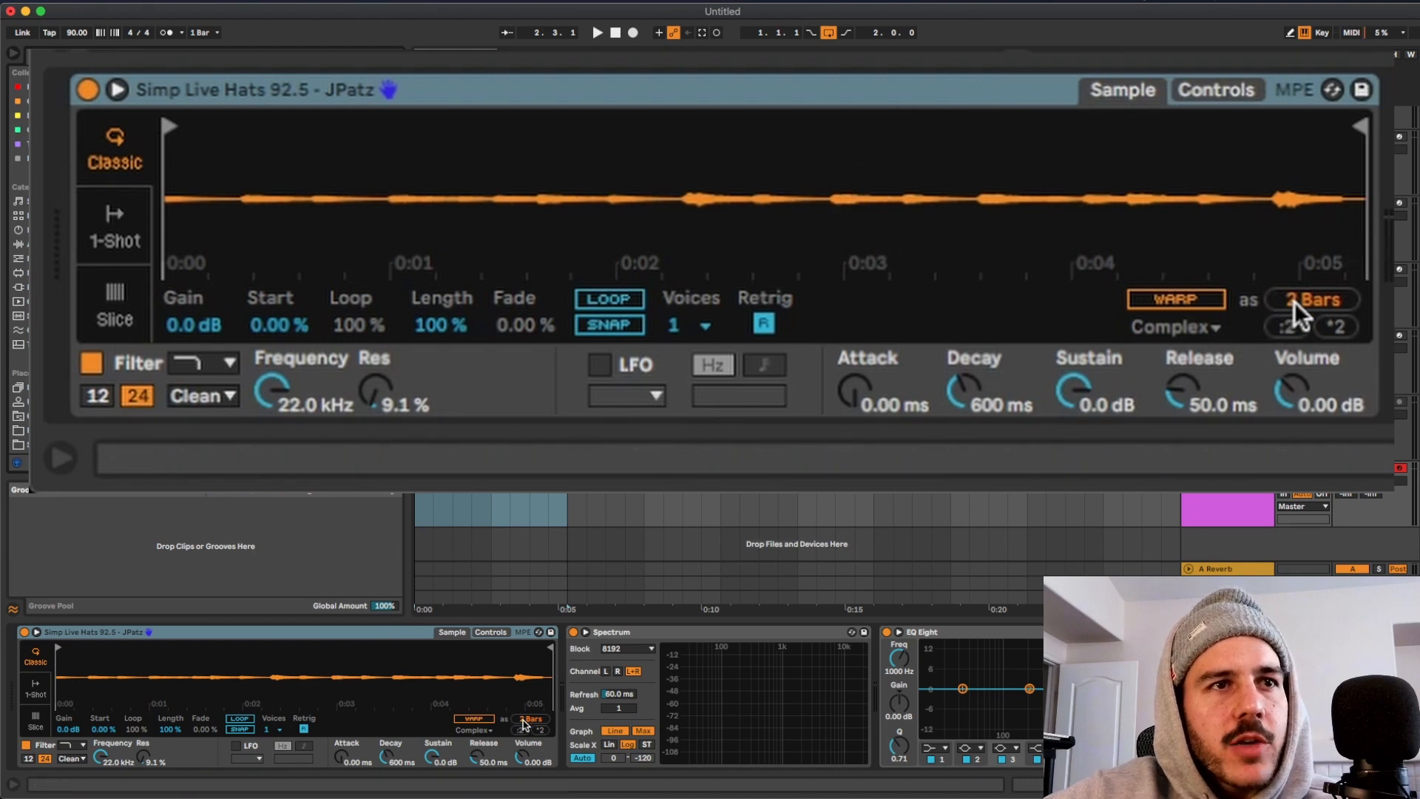
Enable warping on the Simp Live Hats loop and set its warp mode to Complex Pro.
click(1175, 299)
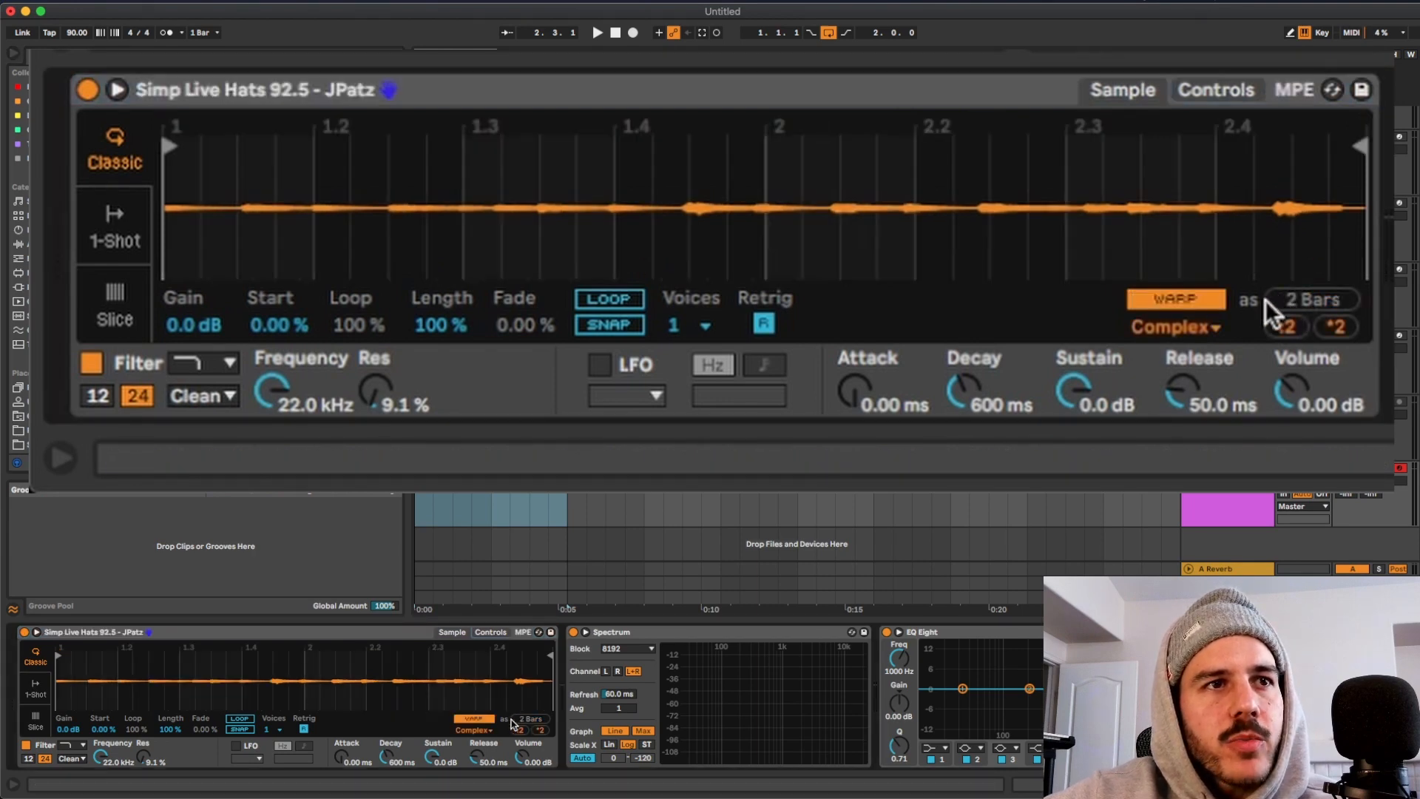
click(1175, 326)
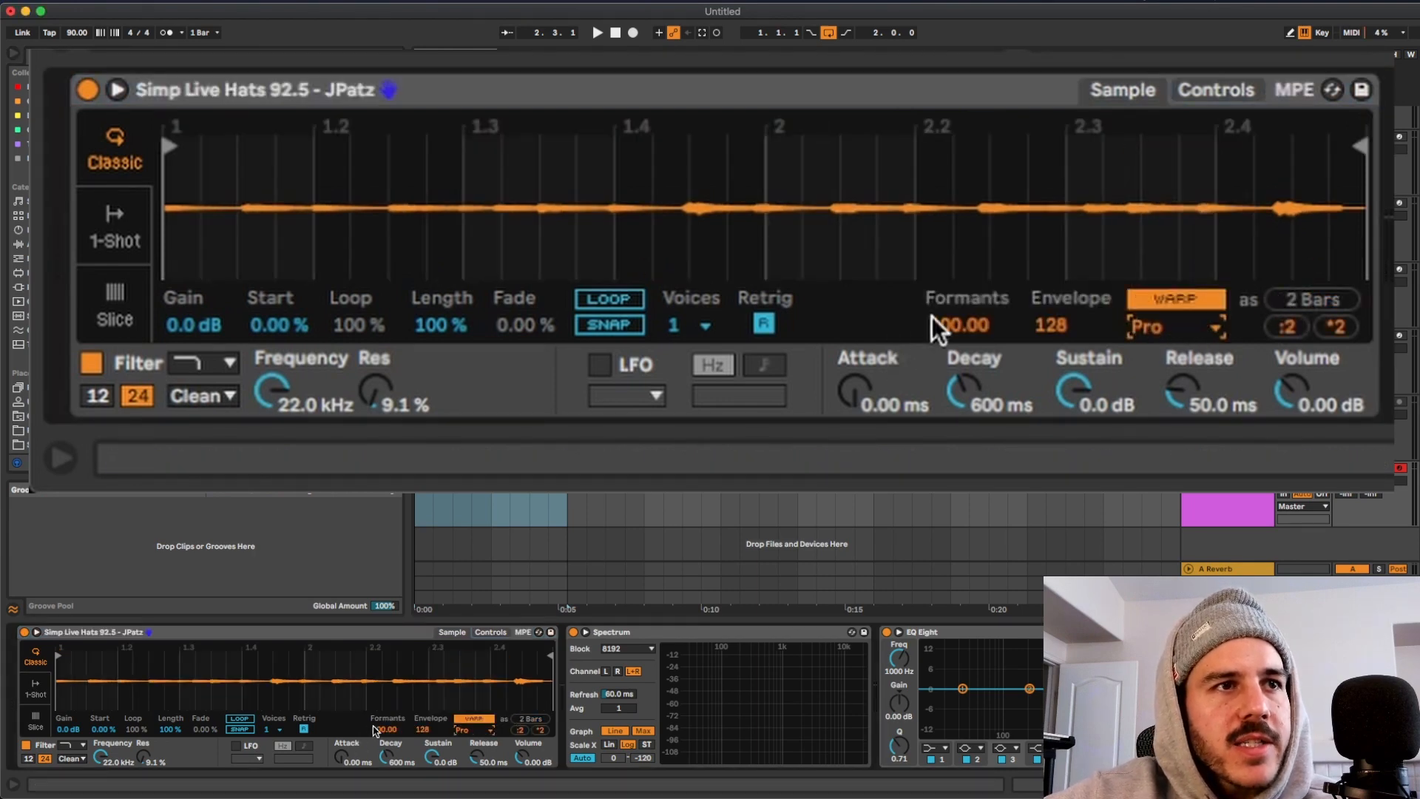
Put Simpler in Slice mode and slice the hat loop by Beat at 1/4 divisions.
click(114, 303)
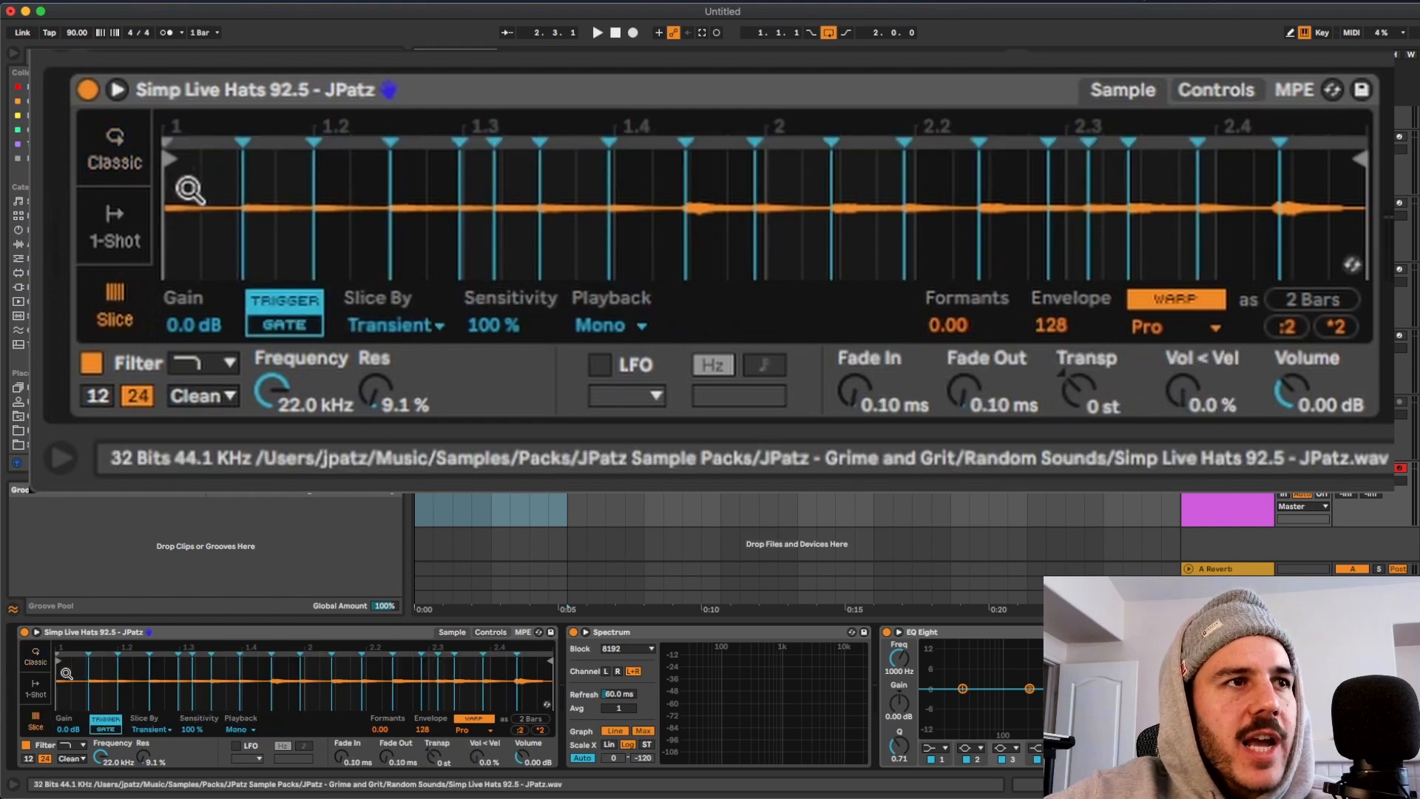
click(394, 324)
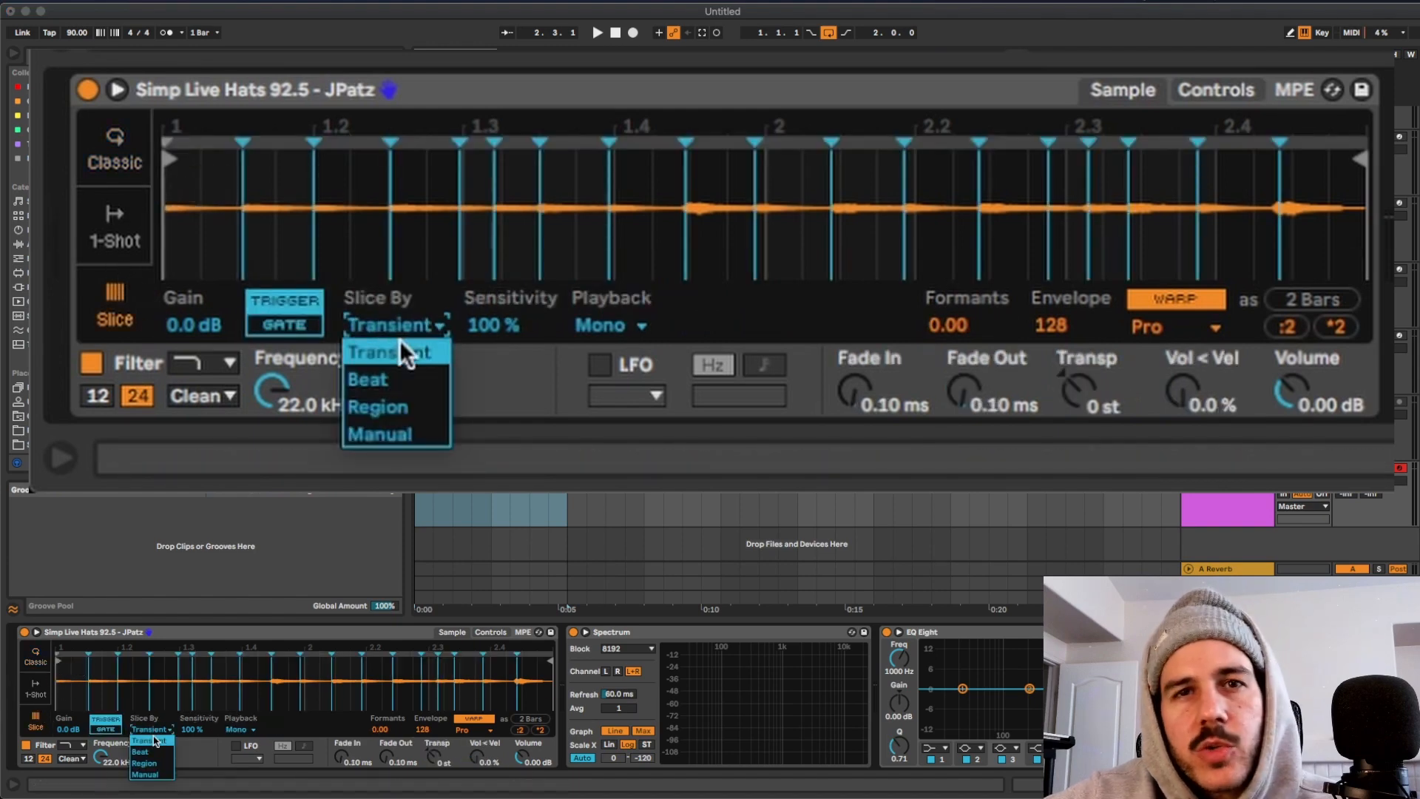
mouse_move(406, 379)
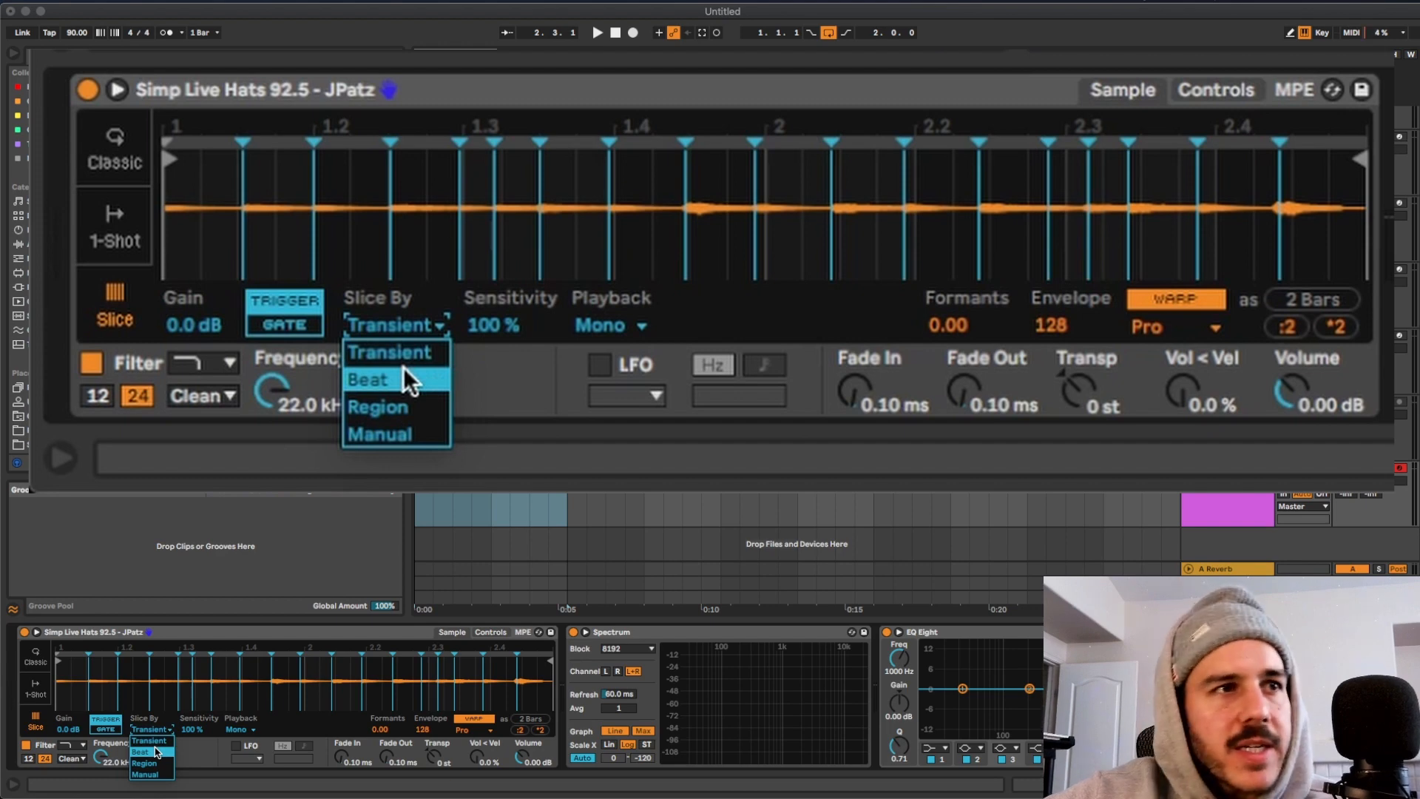
click(369, 380)
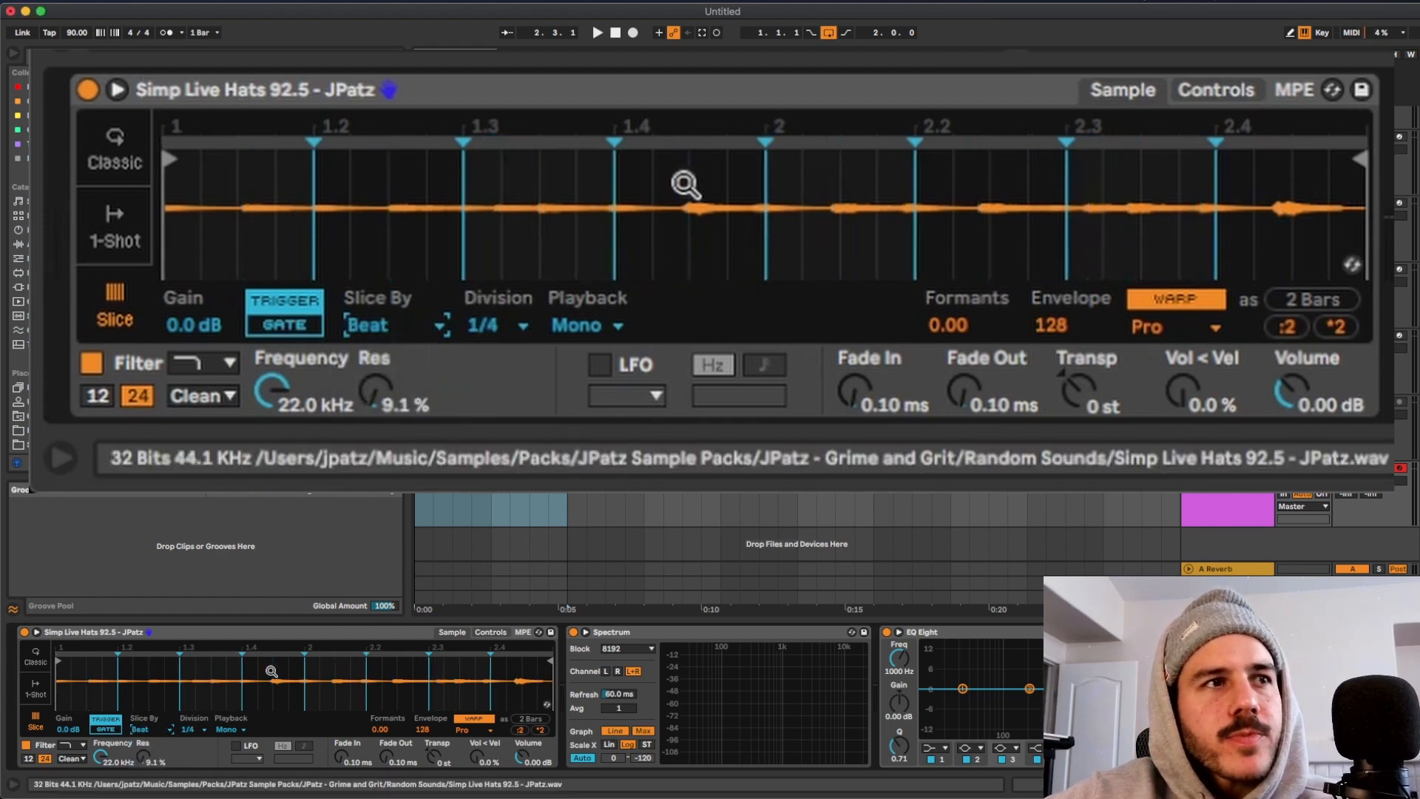